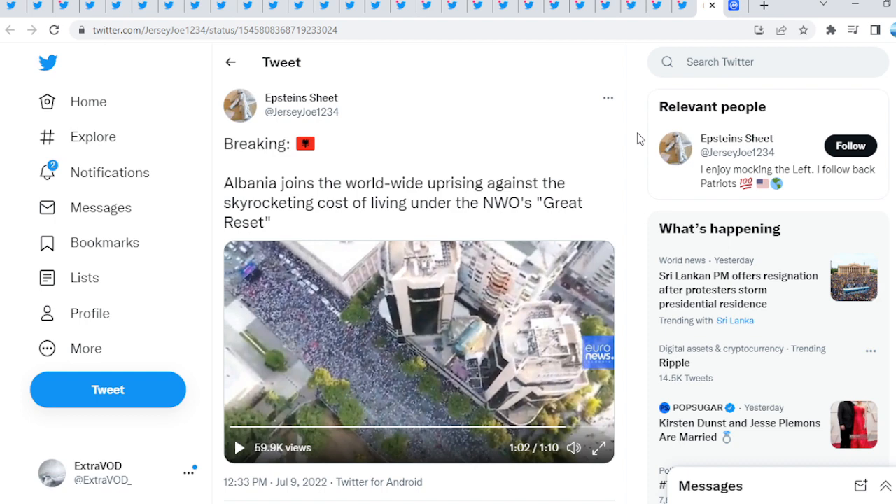
{"action": "mouse_move", "coordinate": [292, 172]}
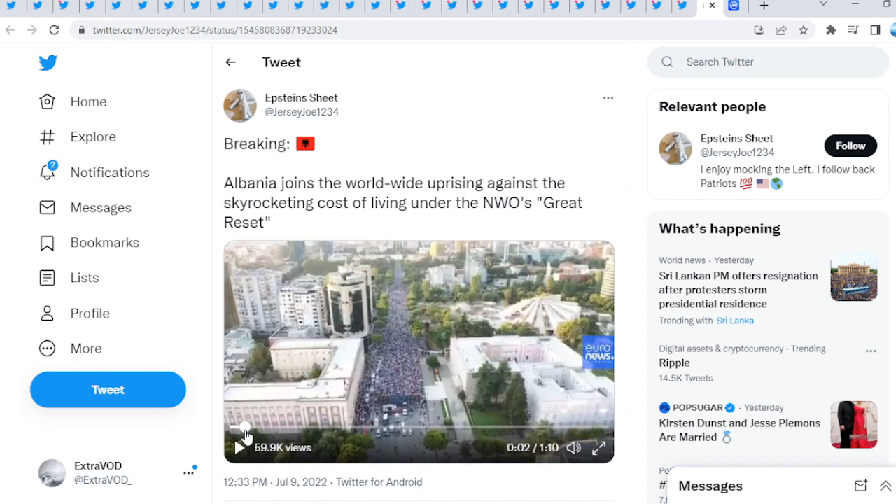
- Restart the Albania protest drone video from the start of its progress bar
{"action": "left_click", "coordinate": [238, 448]}
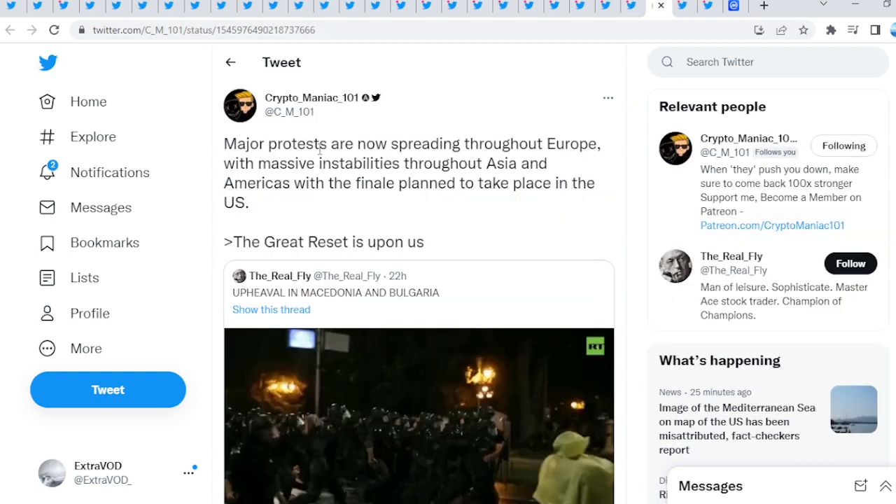
{"action": "mouse_move", "coordinate": [253, 171]}
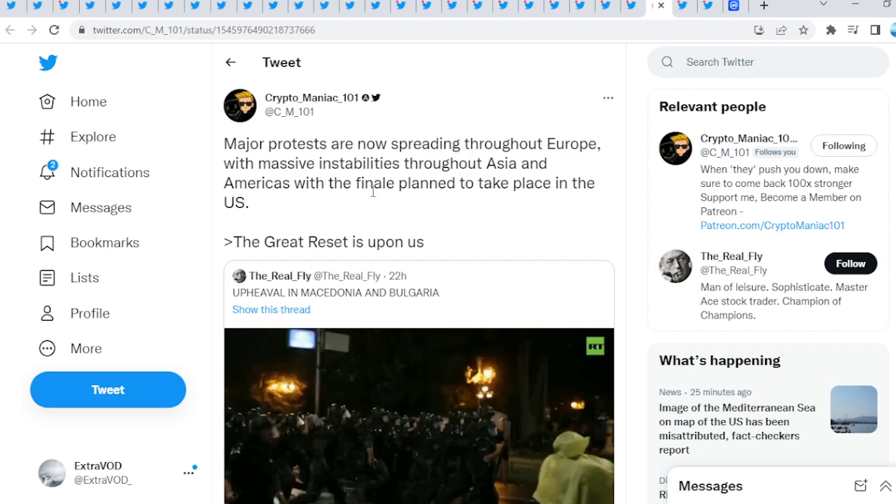
{"action": "mouse_move", "coordinate": [511, 200]}
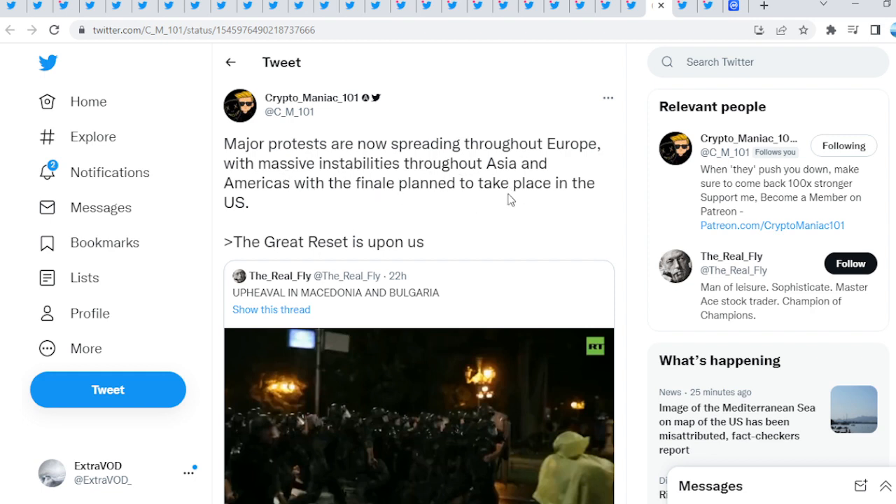
- Highlight 'The Great Reset is upon us' in the Europe protests tweet and scroll down
{"action": "left_click_drag", "start_coordinate": [233, 241], "coordinate": [405, 241]}
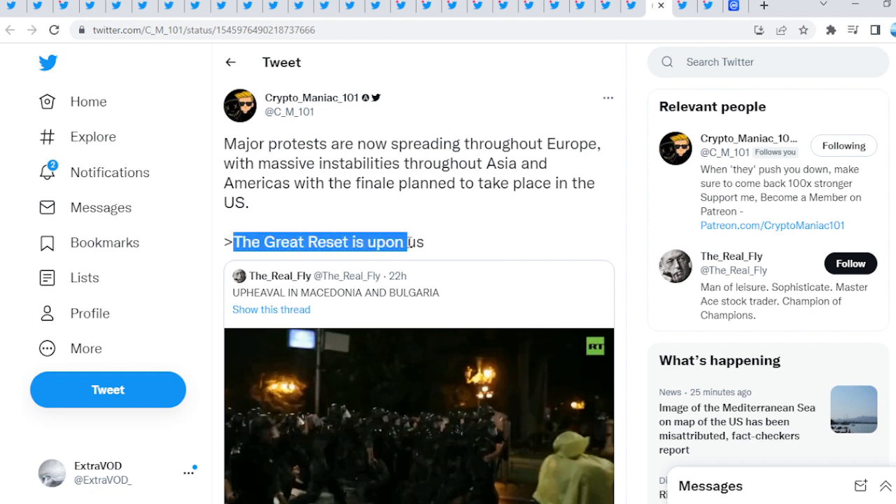
{"action": "scroll", "scroll_direction": "down", "scroll_amount": 3}
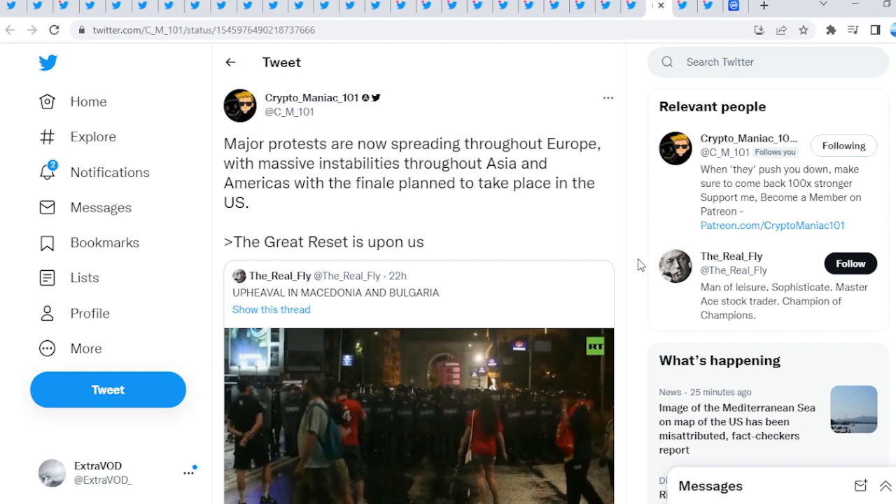
{"action": "scroll", "scroll_direction": "down", "scroll_amount": 3}
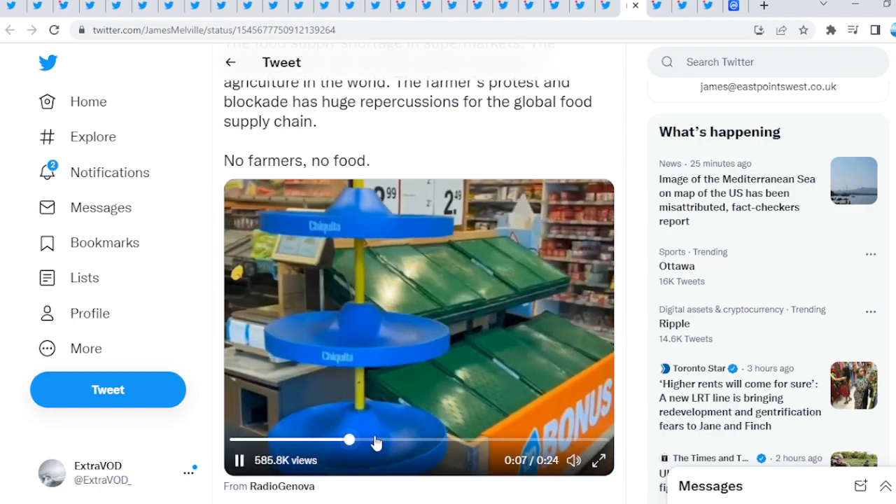
- Skip ahead in the farmers' protest tweet's empty supermarket shelves video
{"action": "left_click_drag", "start_coordinate": [349, 439], "coordinate": [483, 444]}
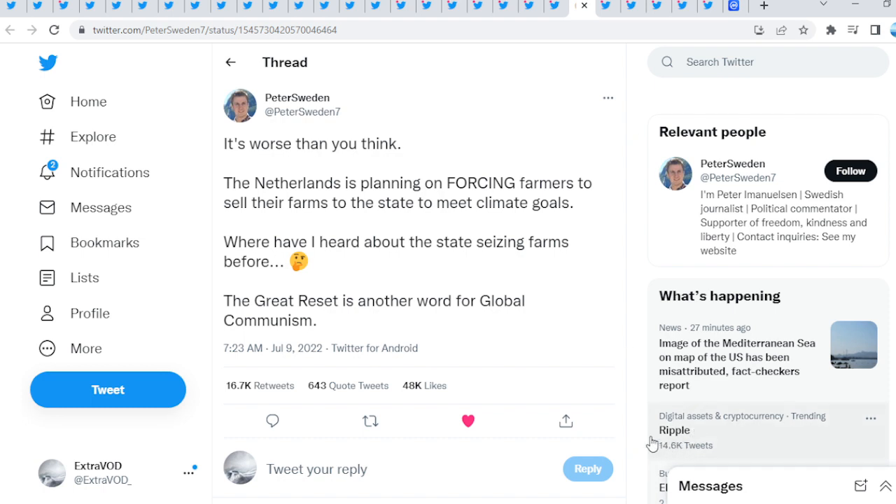
{"action": "mouse_move", "coordinate": [638, 425]}
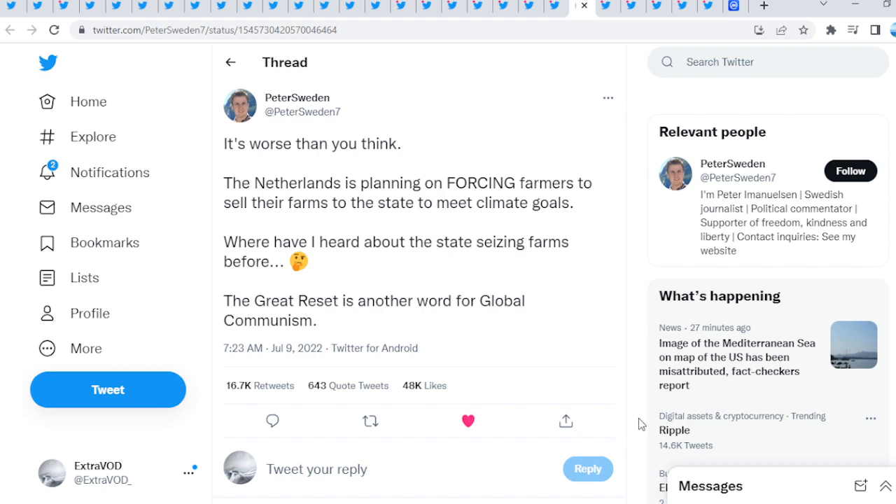
{"action": "mouse_move", "coordinate": [640, 273]}
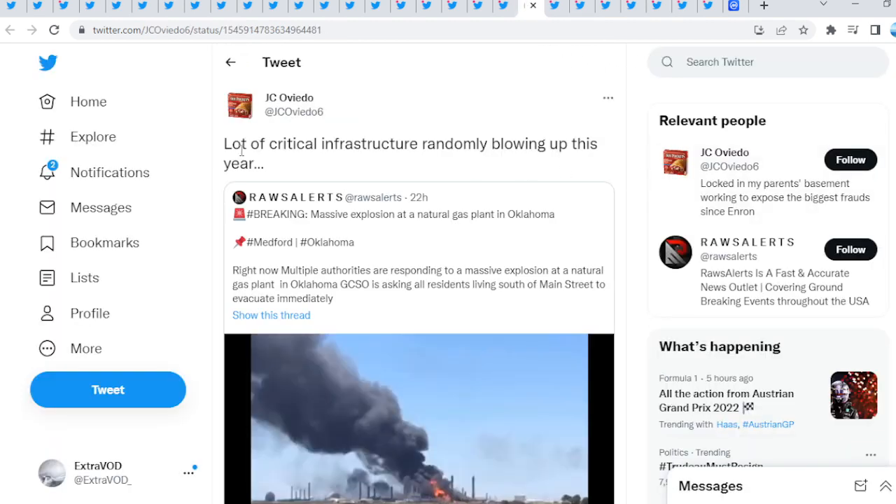
- Highlight the critical-infrastructure tweet text above the quoted Oklahoma gas plant explosion report
{"action": "left_click_drag", "start_coordinate": [231, 144], "coordinate": [563, 143]}
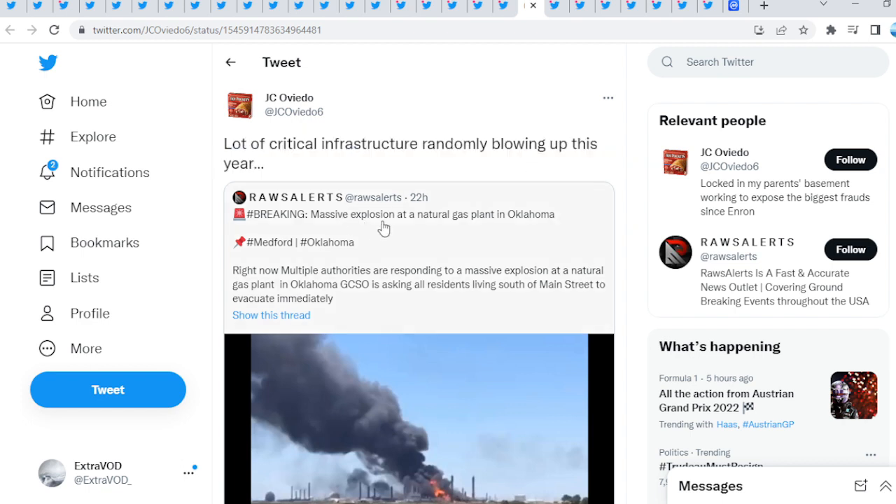
{"action": "mouse_move", "coordinate": [525, 224]}
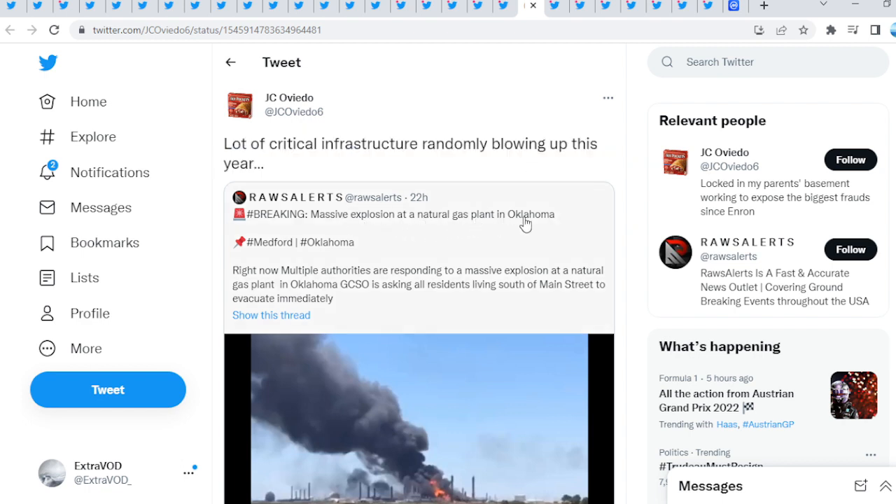
{"action": "mouse_move", "coordinate": [428, 262]}
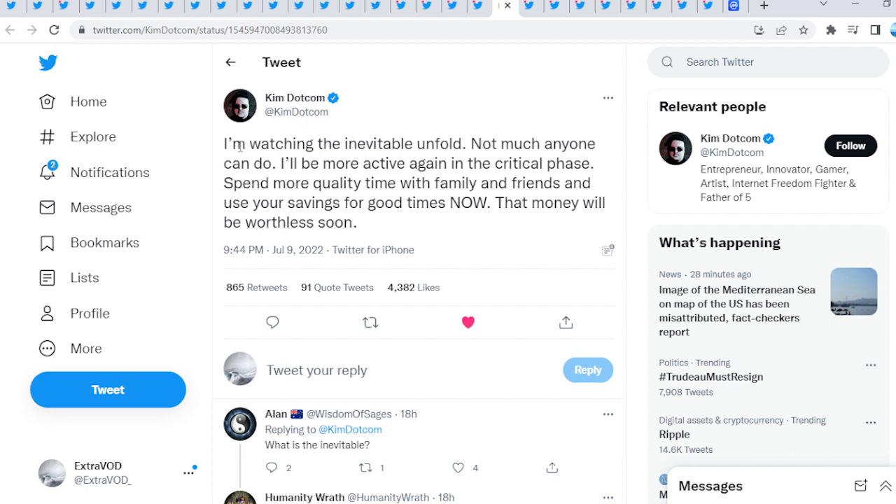
{"action": "mouse_move", "coordinate": [473, 163]}
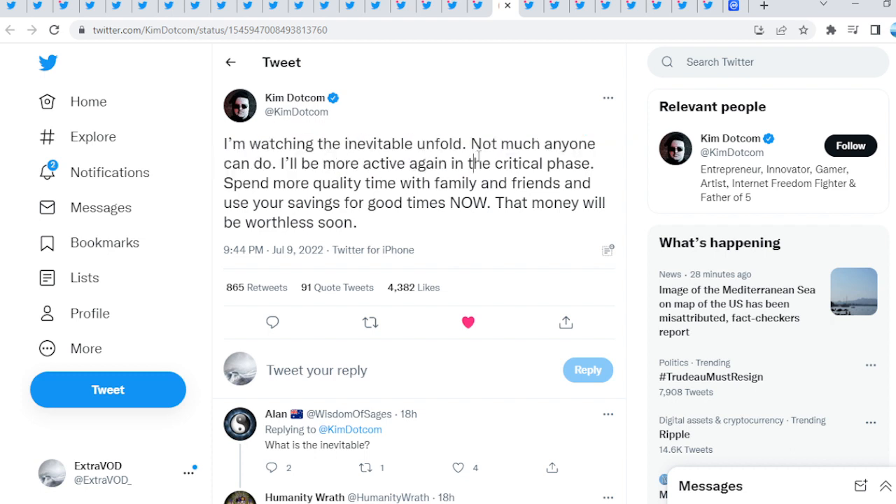
{"action": "mouse_move", "coordinate": [420, 155]}
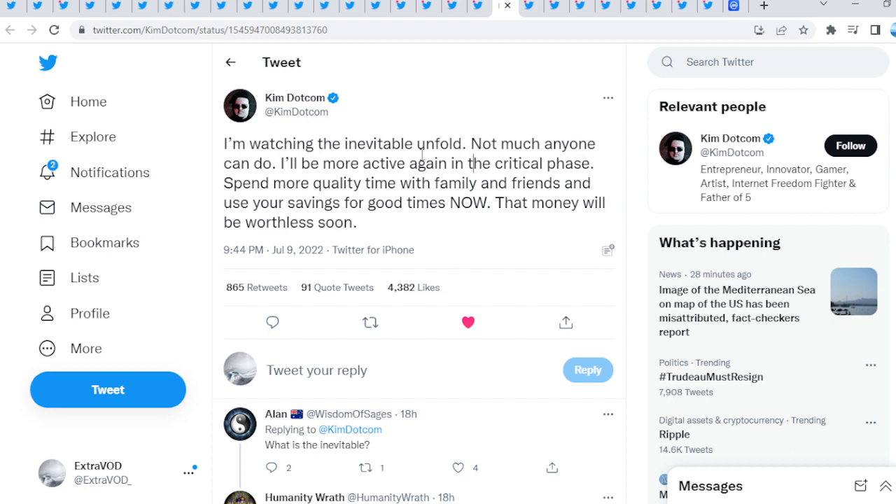
- Scroll down through the replies under the spend-your-savings tweet
{"action": "scroll", "scroll_direction": "down", "scroll_amount": 3}
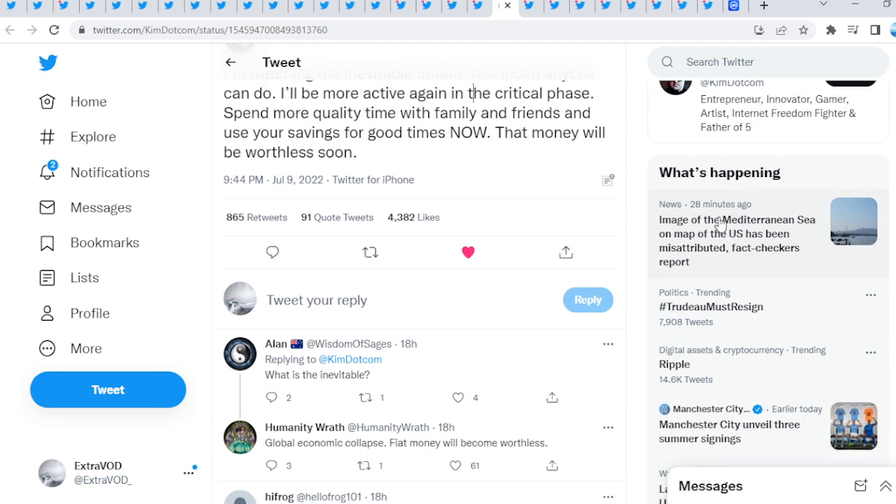
{"action": "scroll", "scroll_direction": "down", "scroll_amount": 3}
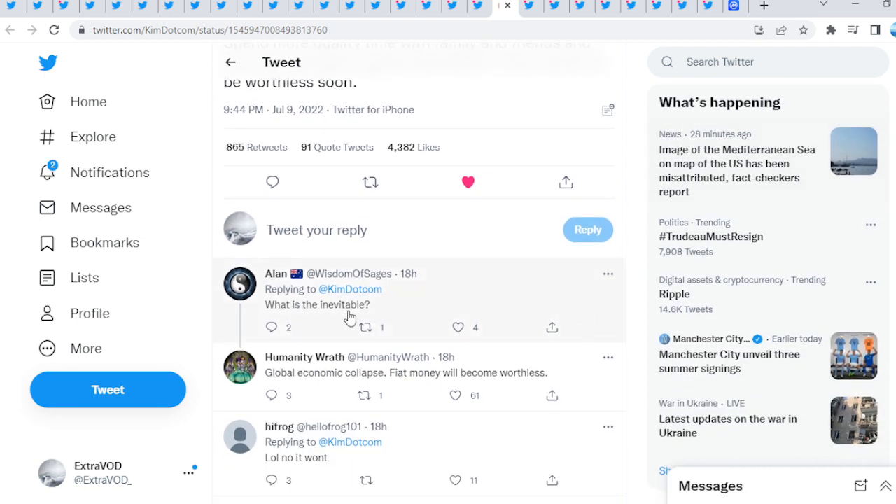
{"action": "mouse_move", "coordinate": [371, 385]}
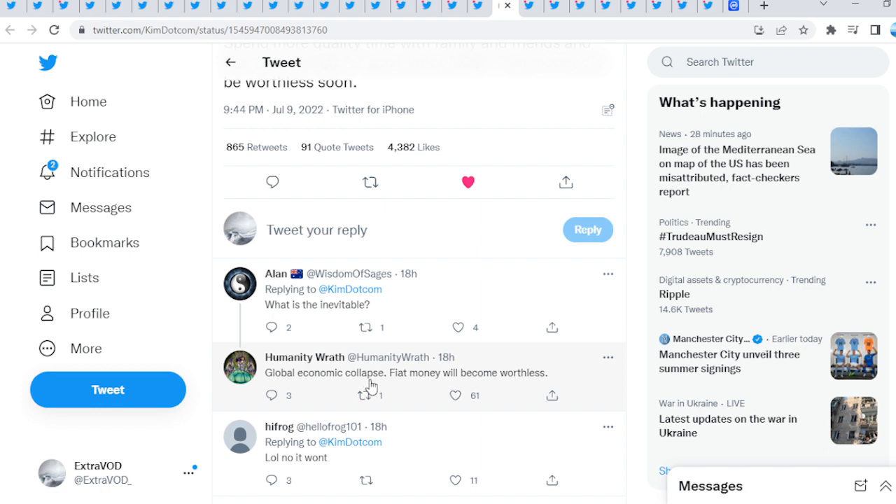
{"action": "mouse_move", "coordinate": [521, 384]}
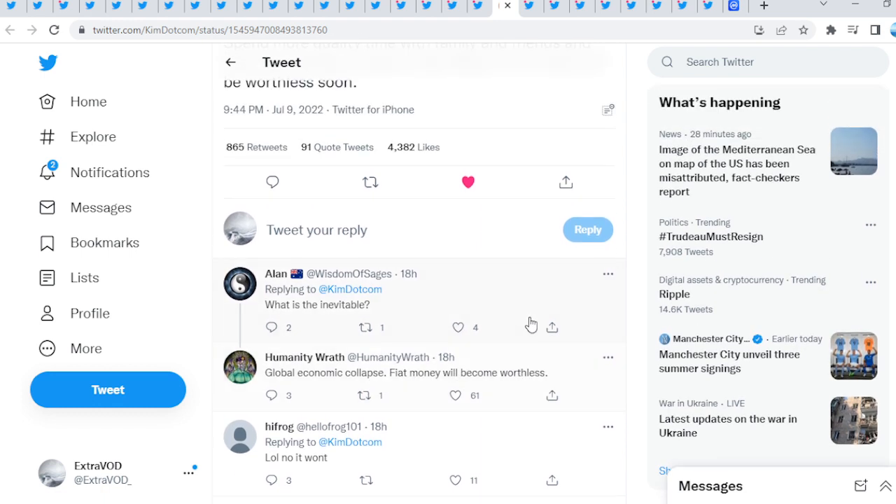
{"action": "mouse_move", "coordinate": [650, 317]}
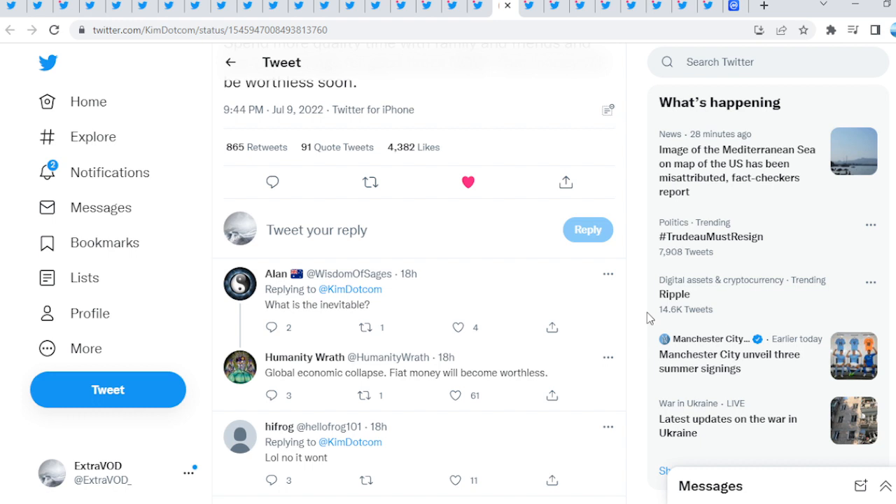
{"action": "mouse_move", "coordinate": [648, 320]}
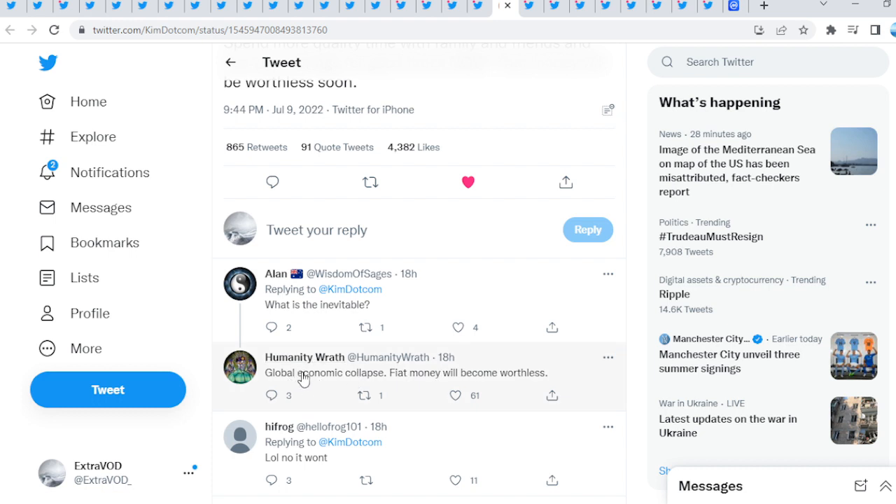
{"action": "mouse_move", "coordinate": [324, 380]}
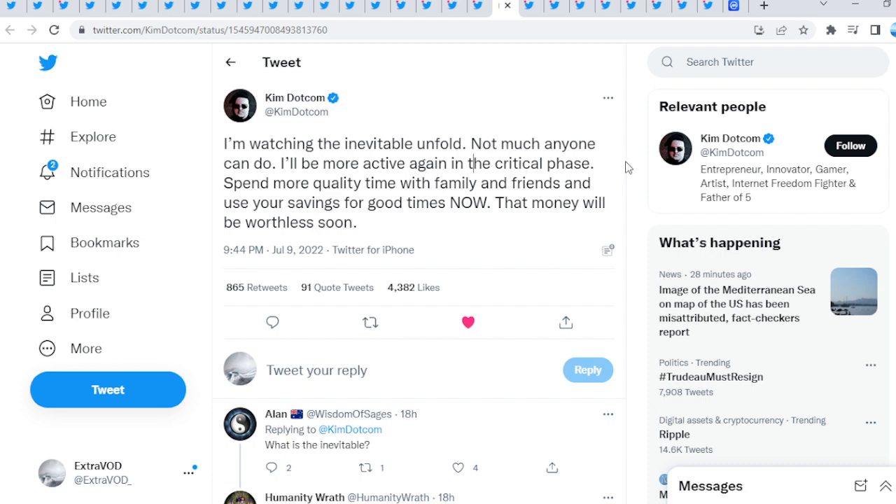
{"action": "mouse_move", "coordinate": [634, 161]}
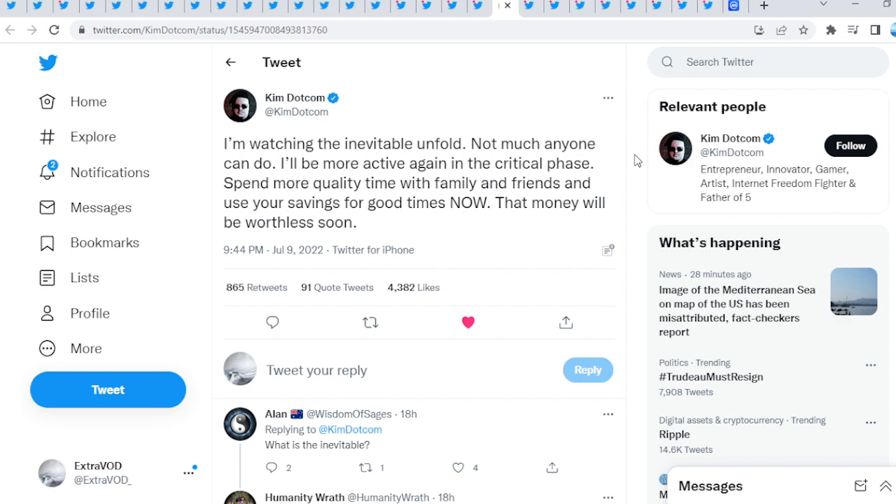
{"action": "mouse_move", "coordinate": [631, 187]}
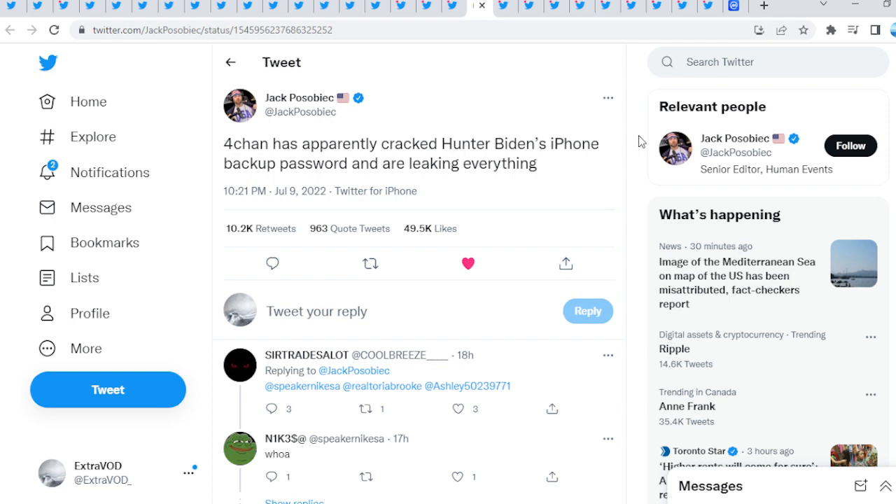
- Scroll down the tweet showing the iPhone backup password-found forum post
{"action": "scroll", "scroll_direction": "down", "scroll_amount": 3}
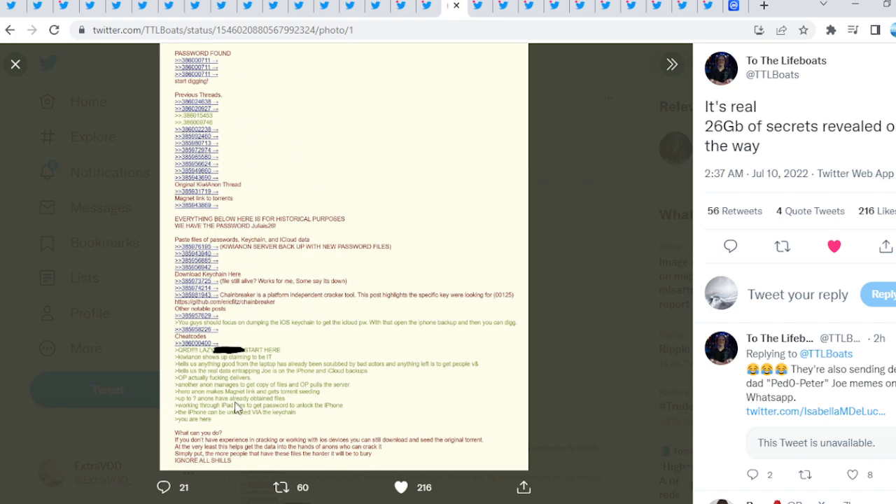
{"action": "mouse_move", "coordinate": [545, 243]}
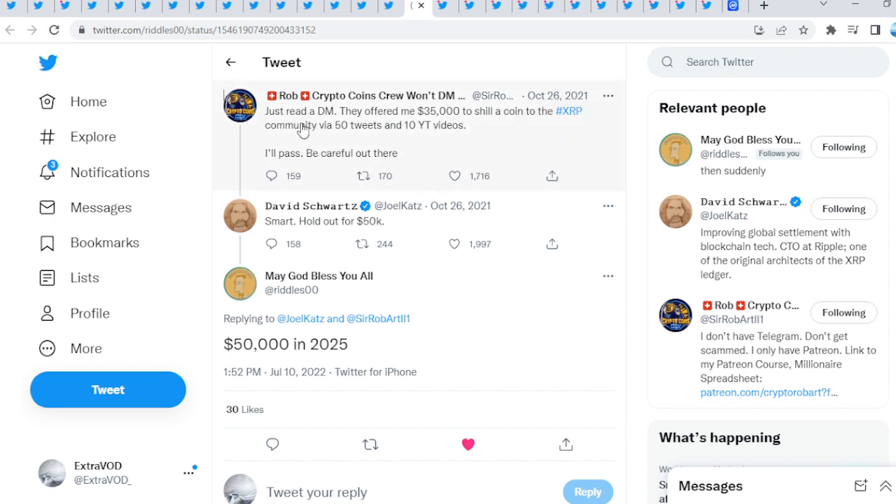
{"action": "mouse_move", "coordinate": [437, 122]}
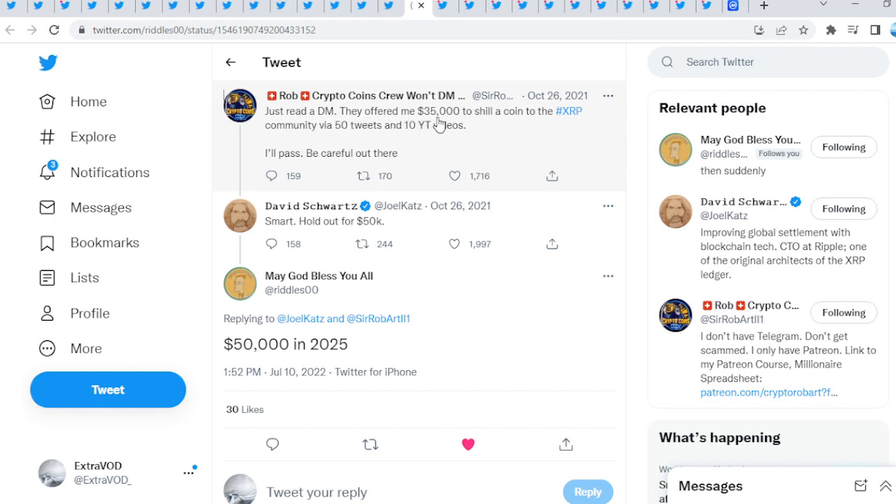
{"action": "mouse_move", "coordinate": [564, 119]}
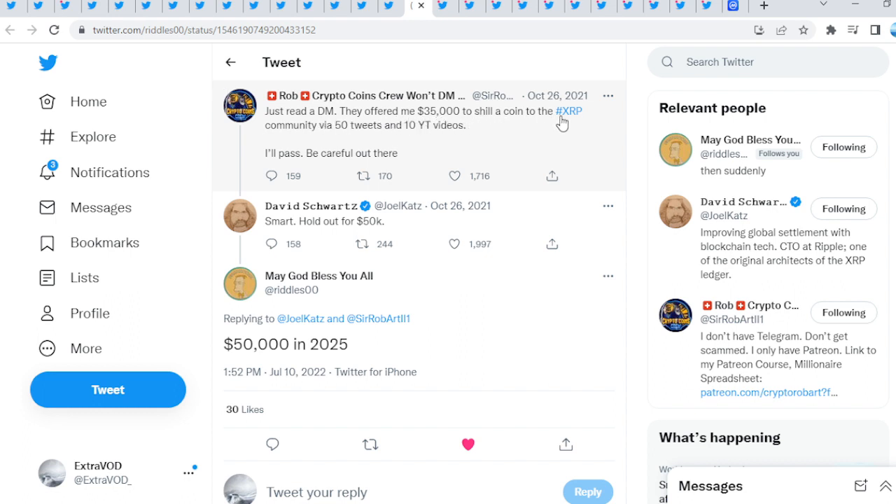
{"action": "mouse_move", "coordinate": [350, 138]}
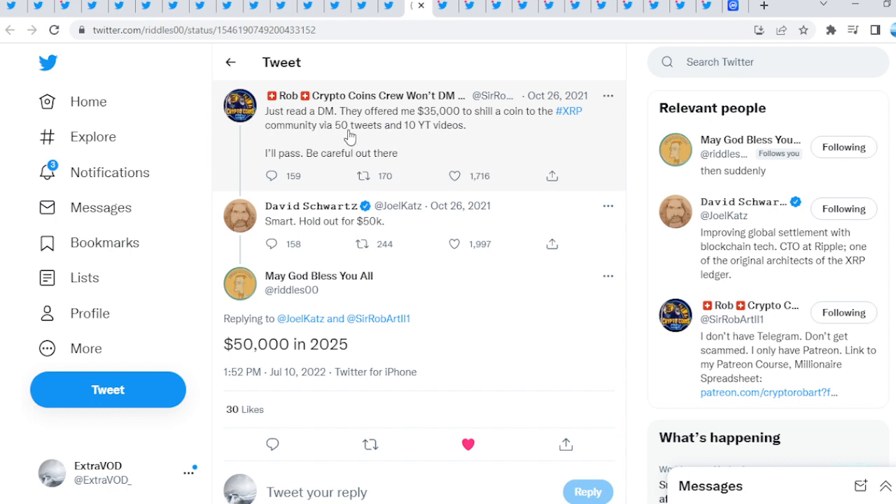
{"action": "mouse_move", "coordinate": [454, 140]}
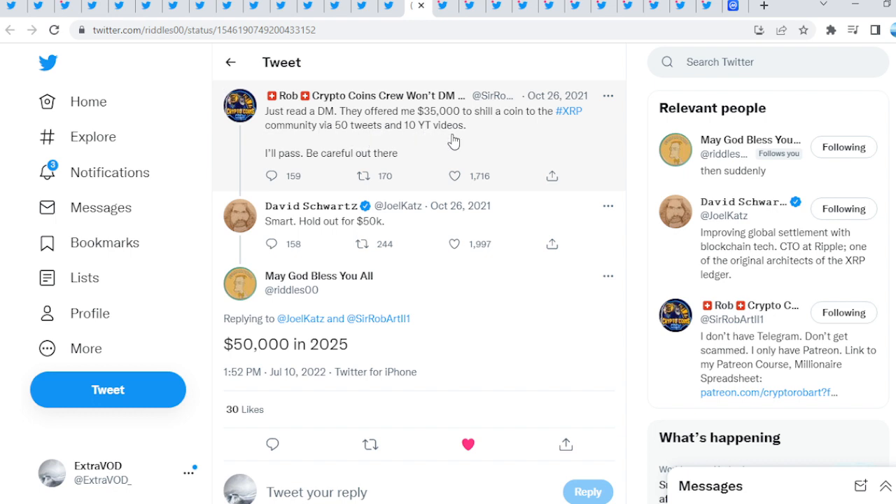
{"action": "mouse_move", "coordinate": [442, 154]}
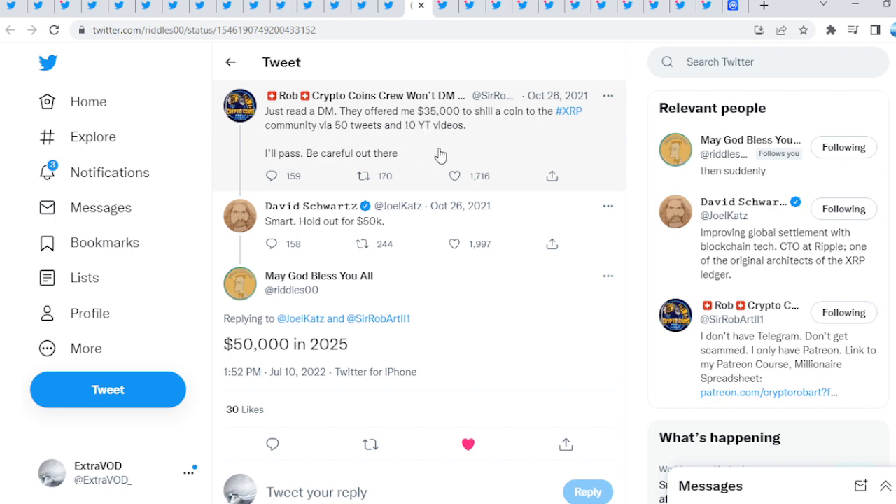
{"action": "mouse_move", "coordinate": [324, 241]}
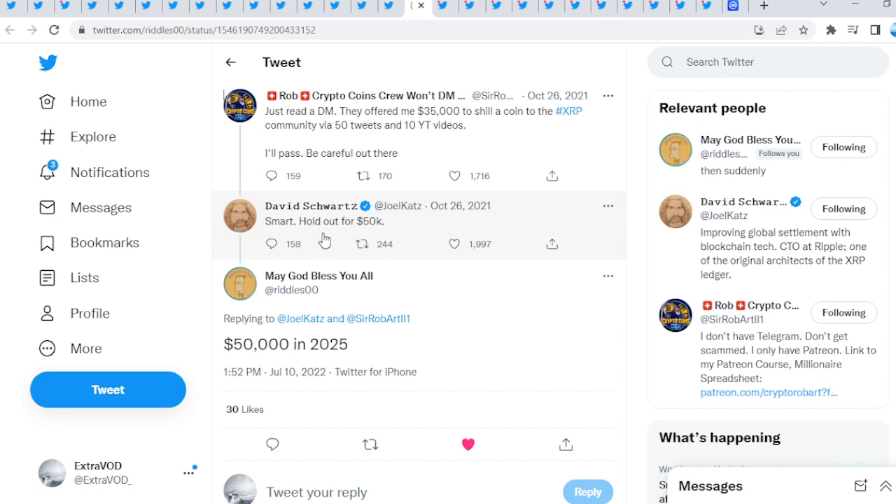
{"action": "mouse_move", "coordinate": [364, 232]}
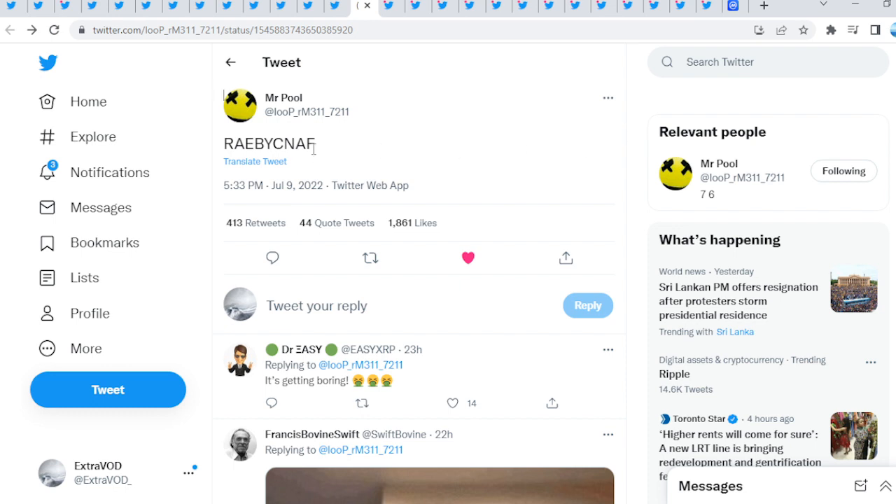
{"action": "mouse_move", "coordinate": [524, 176]}
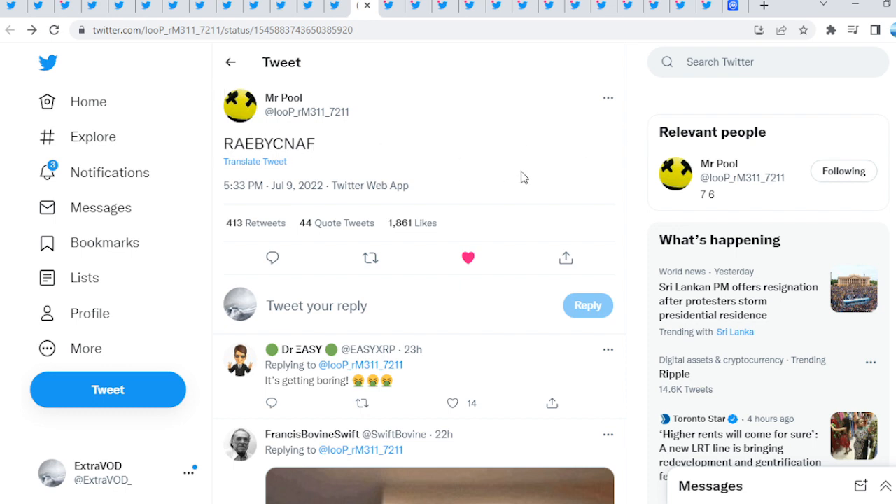
- Scroll the Mr Pool RAEBYCNAF replies toward the Fancy Bear Killnet reply
{"action": "scroll", "scroll_direction": "down", "scroll_amount": 3}
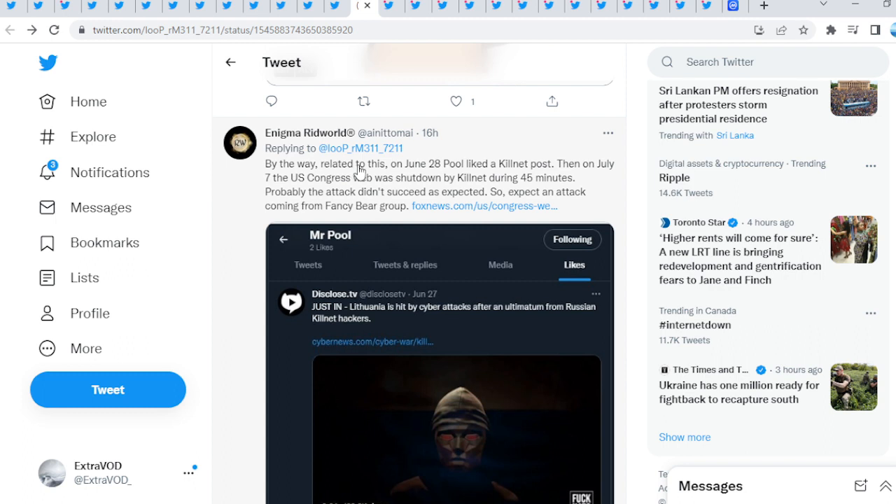
{"action": "mouse_move", "coordinate": [448, 174]}
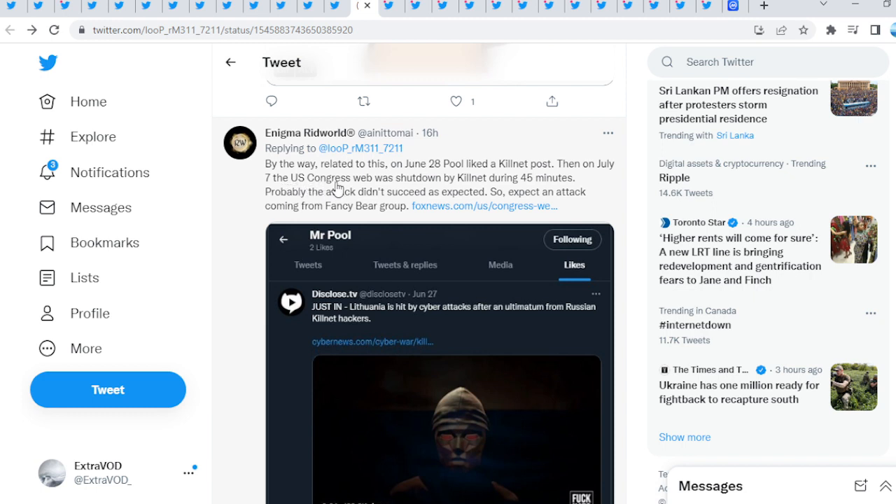
{"action": "mouse_move", "coordinate": [468, 184]}
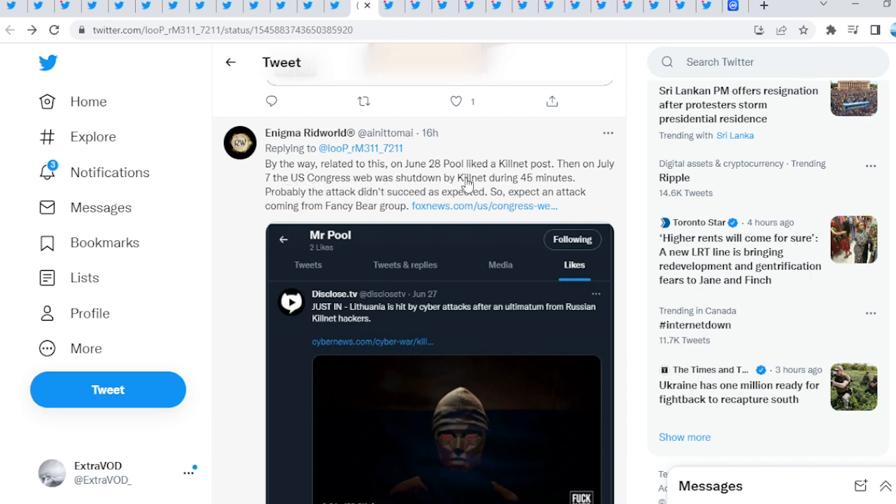
{"action": "mouse_move", "coordinate": [359, 207]}
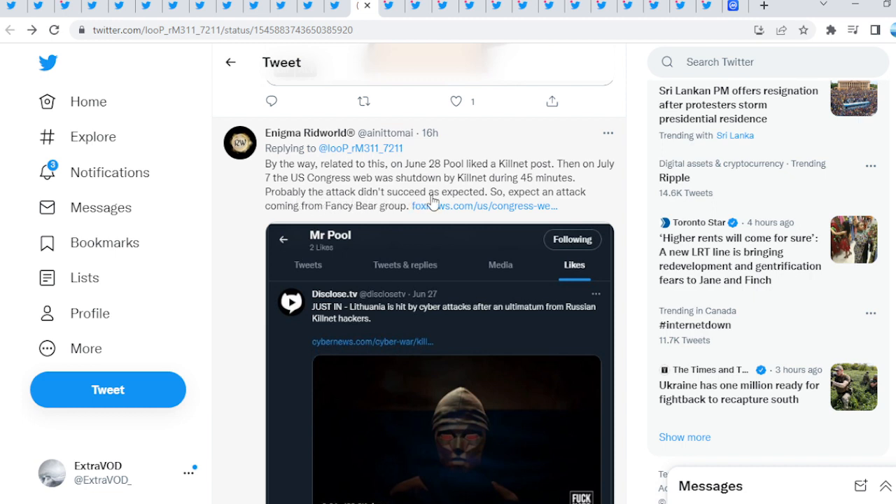
{"action": "mouse_move", "coordinate": [497, 197]}
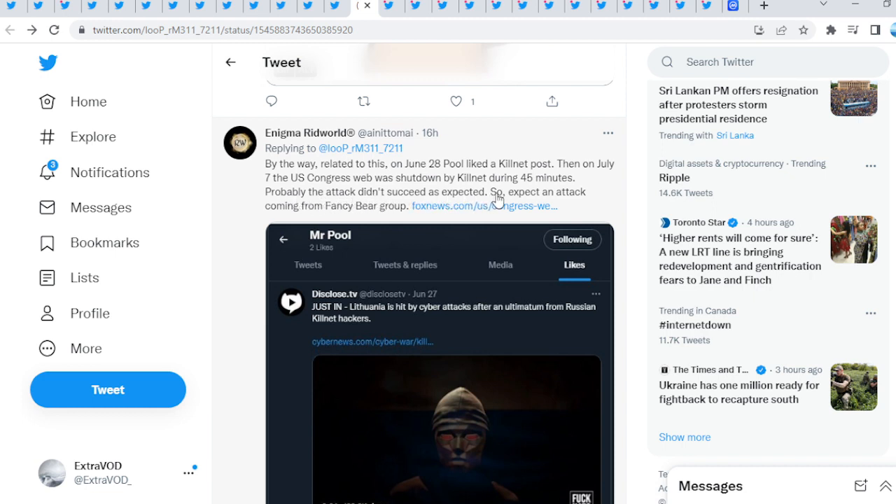
{"action": "mouse_move", "coordinate": [334, 219]}
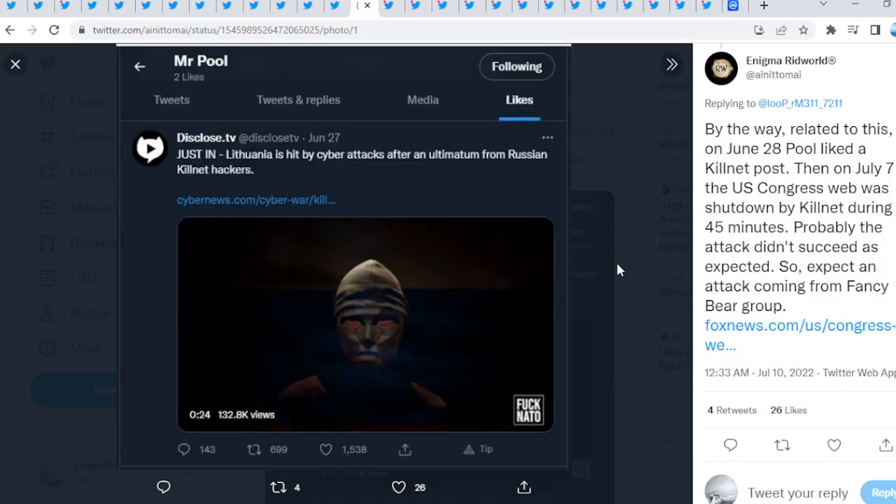
{"action": "mouse_move", "coordinate": [45, 406]}
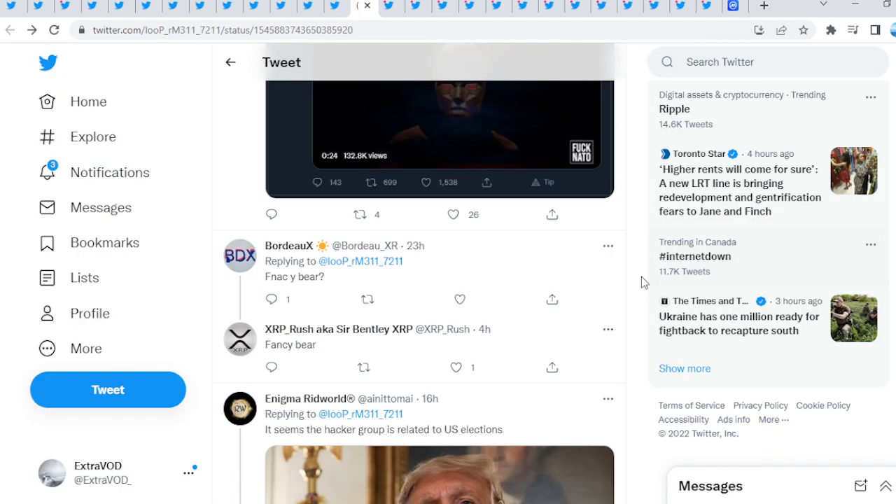
- Scroll down the replies to the post describing Fancy Bear as a GRU-linked espionage group
{"action": "scroll", "scroll_direction": "down", "scroll_amount": 3}
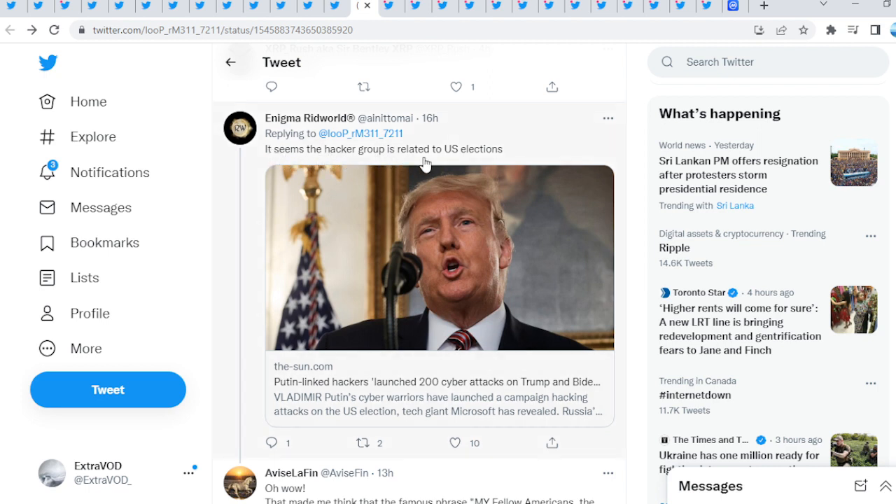
{"action": "mouse_move", "coordinate": [541, 138]}
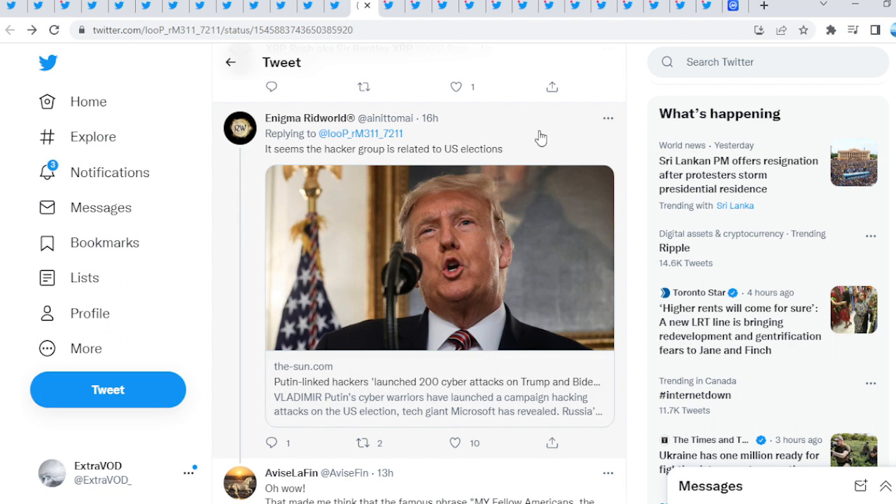
{"action": "mouse_move", "coordinate": [406, 334]}
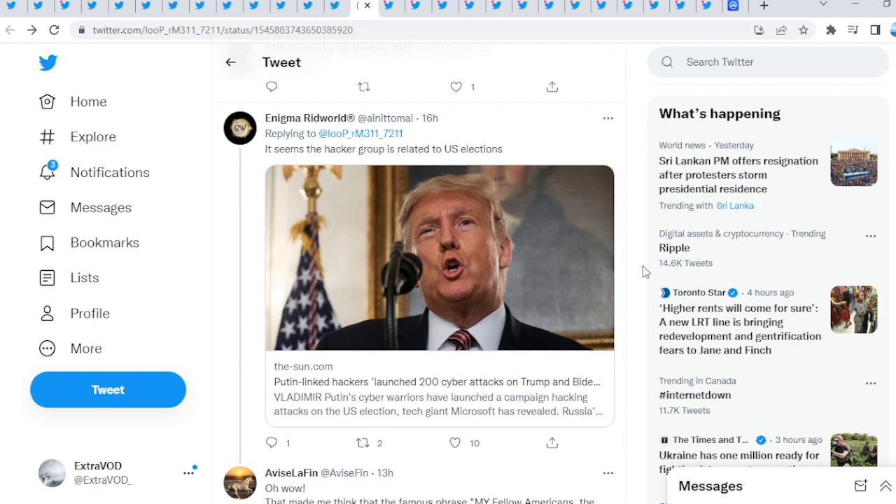
{"action": "scroll", "scroll_direction": "down", "scroll_amount": 3}
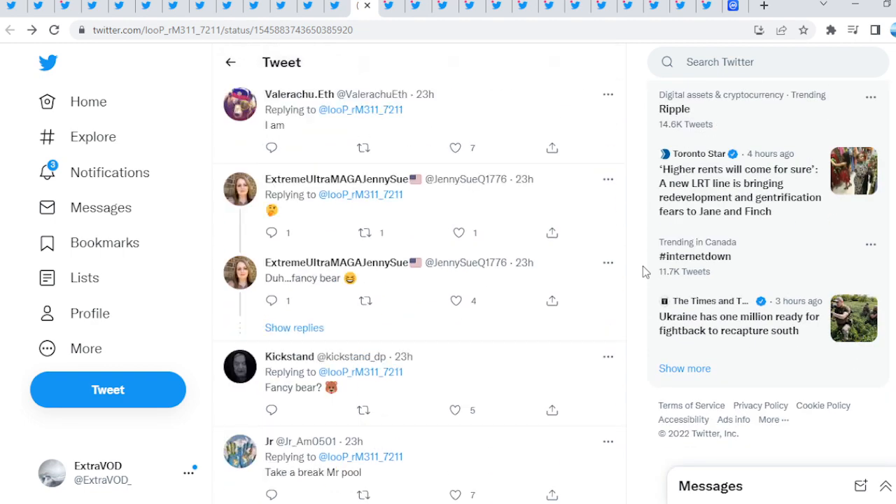
{"action": "scroll", "scroll_direction": "down", "scroll_amount": 3}
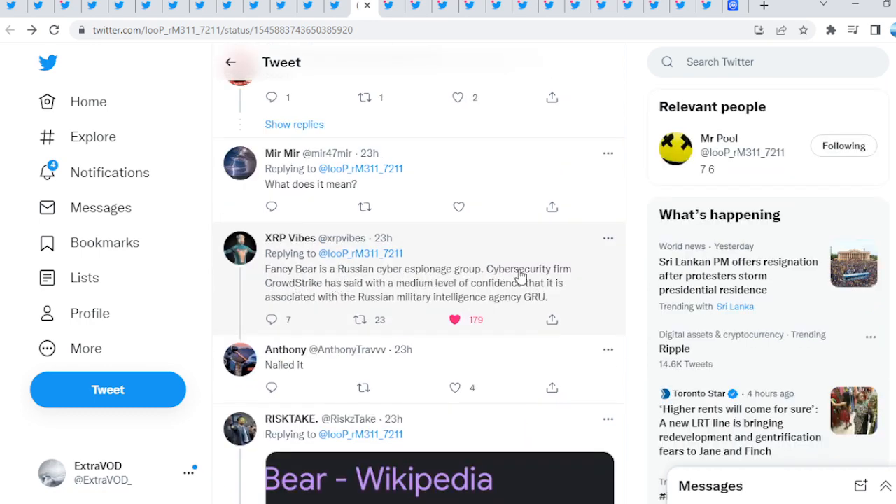
{"action": "mouse_move", "coordinate": [329, 297]}
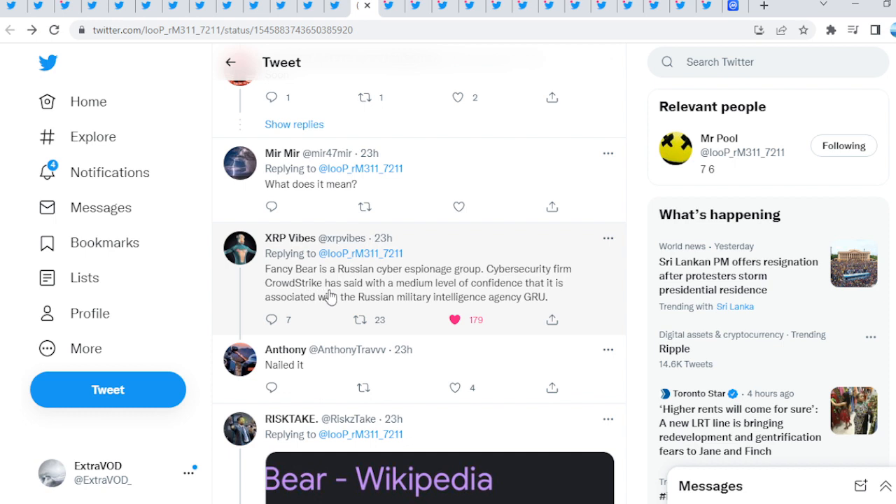
{"action": "mouse_move", "coordinate": [482, 287]}
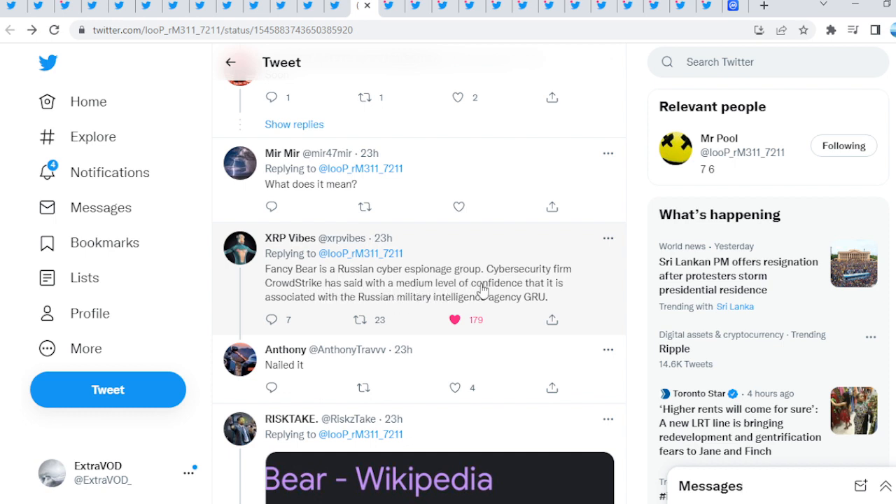
{"action": "mouse_move", "coordinate": [344, 308]}
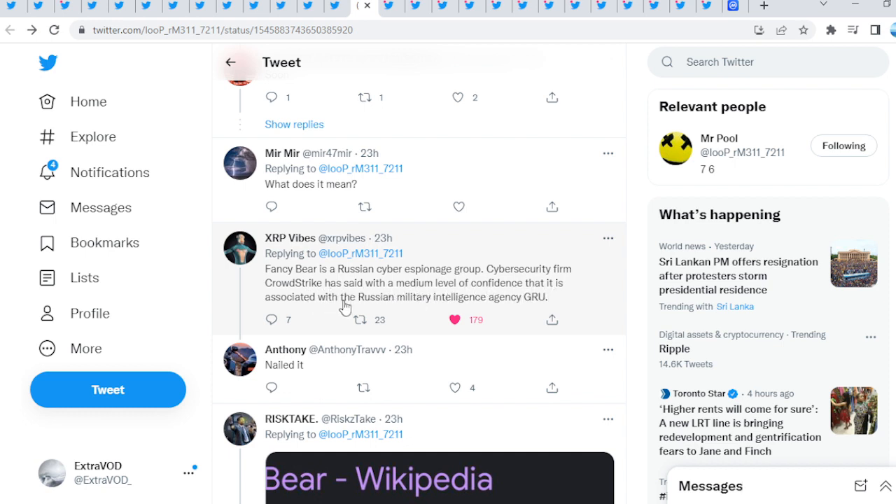
{"action": "mouse_move", "coordinate": [458, 305]}
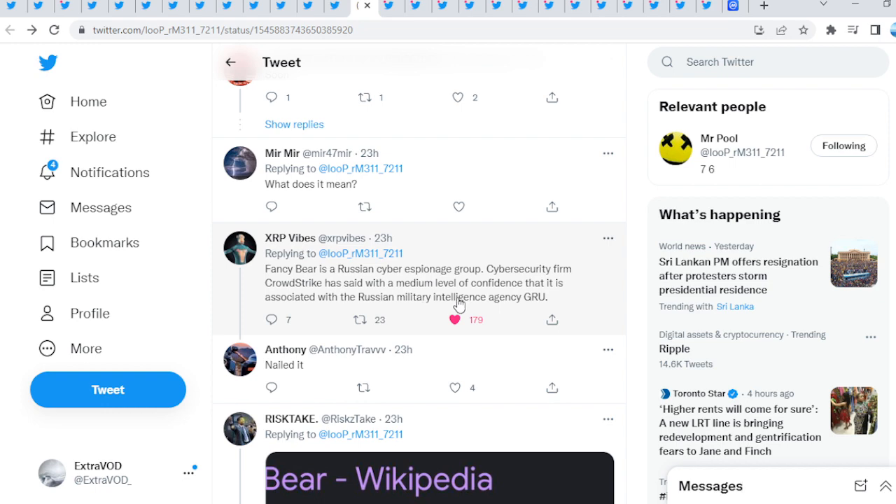
{"action": "scroll", "scroll_direction": "down", "scroll_amount": 3}
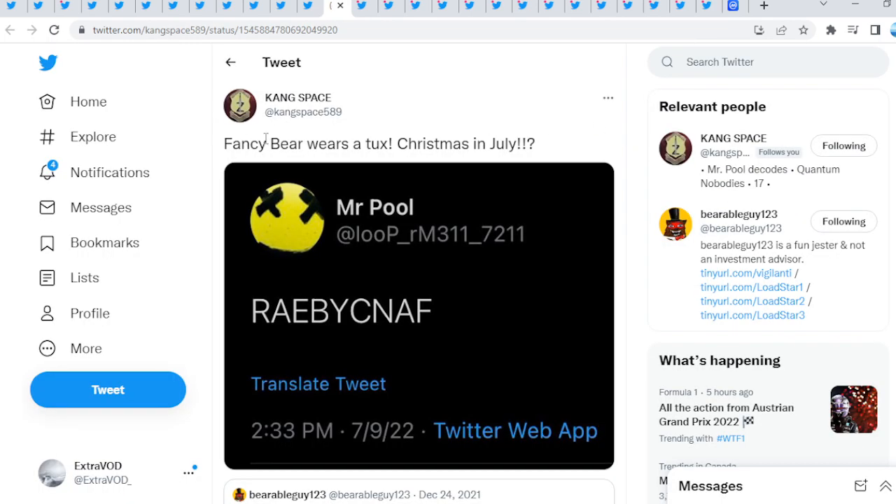
{"action": "mouse_move", "coordinate": [427, 149]}
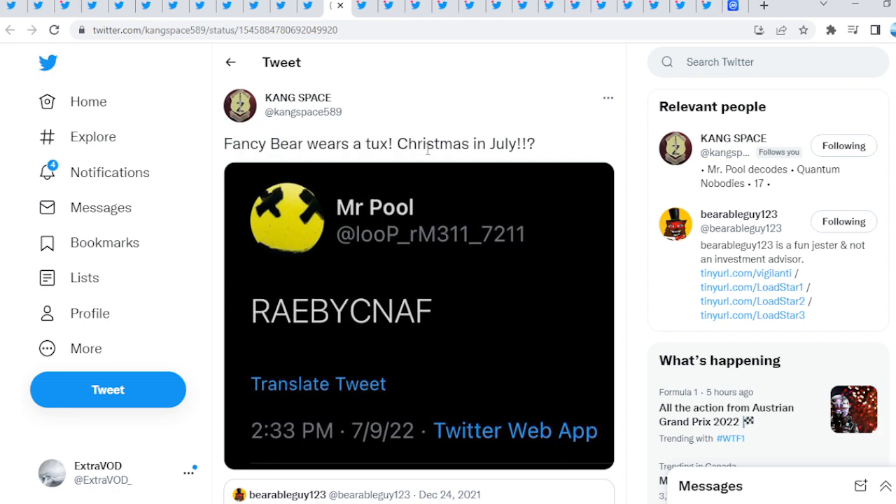
- Scroll to the tuxedoed bear fireside image in the 'Fancy Bear wears a tux!' tweet and enlarge it
{"action": "scroll", "scroll_direction": "down", "scroll_amount": 3}
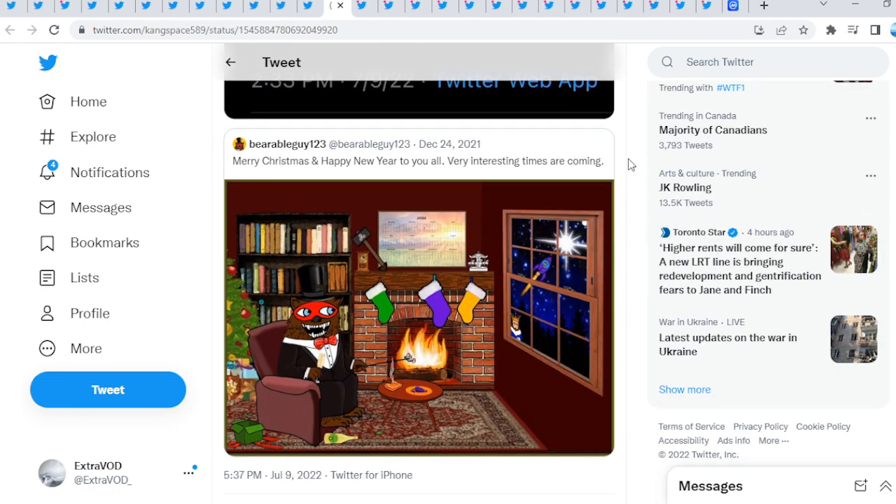
{"action": "left_click", "coordinate": [418, 319]}
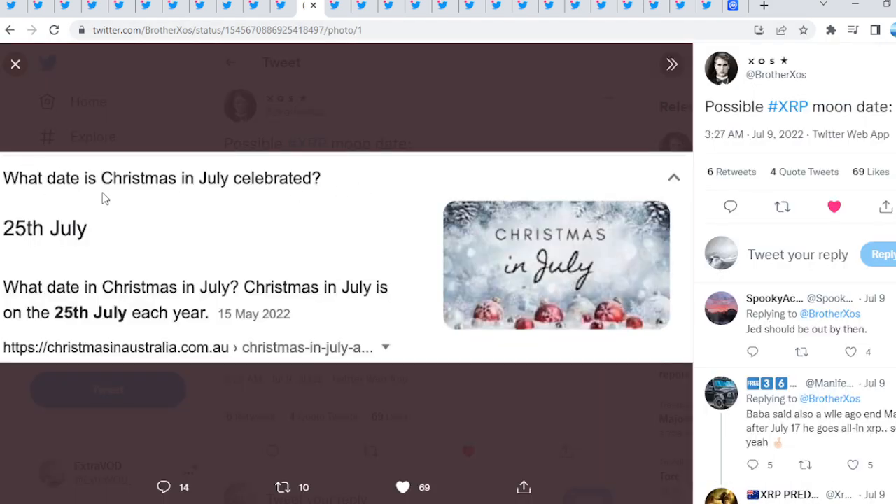
{"action": "mouse_move", "coordinate": [114, 231]}
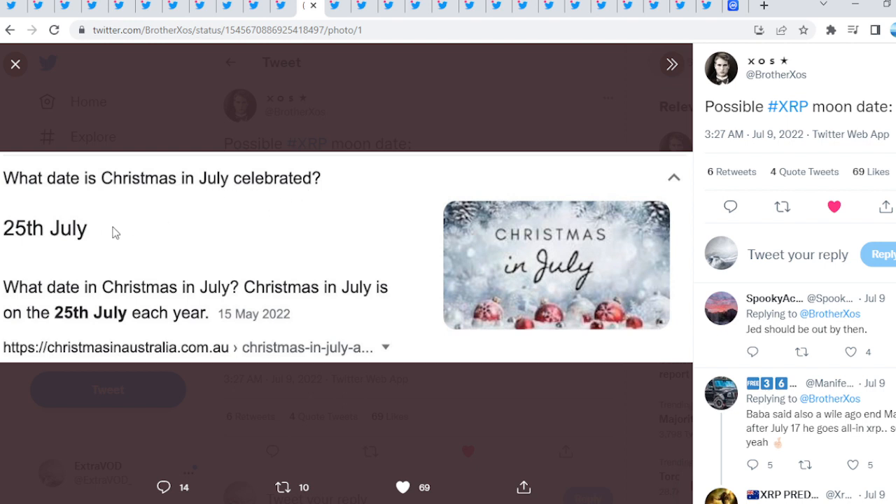
{"action": "mouse_move", "coordinate": [105, 232]}
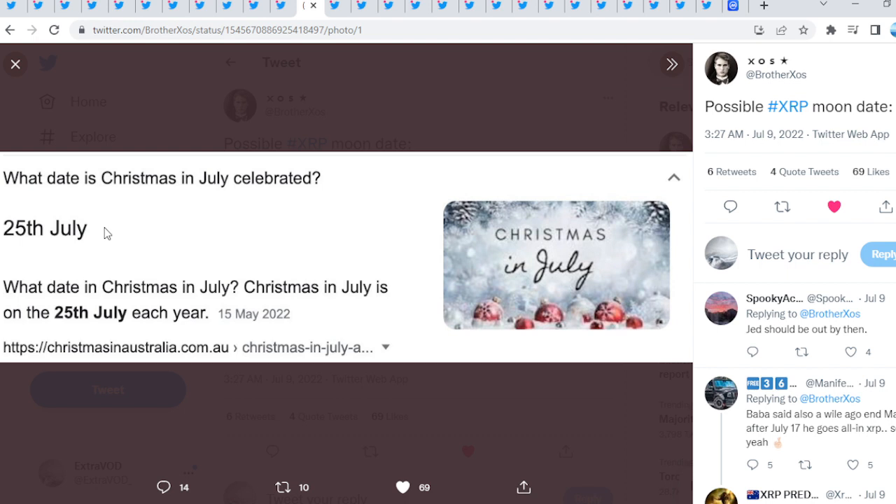
{"action": "mouse_move", "coordinate": [82, 241]}
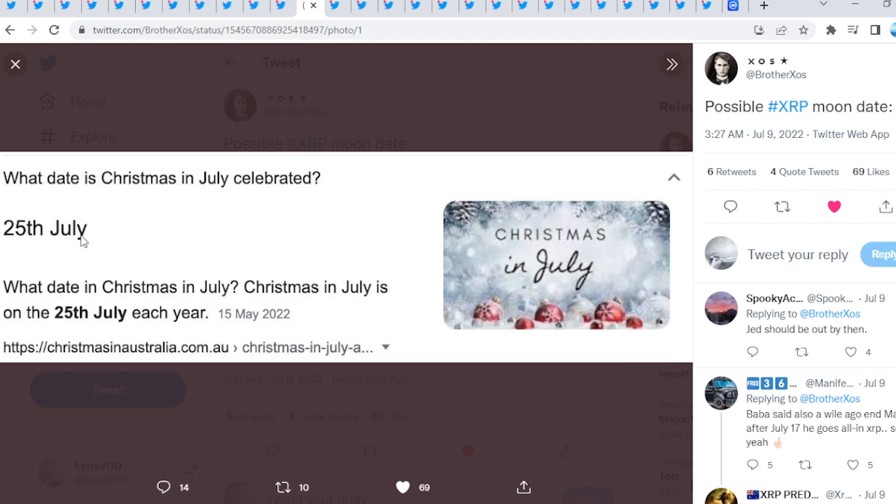
{"action": "mouse_move", "coordinate": [42, 294]}
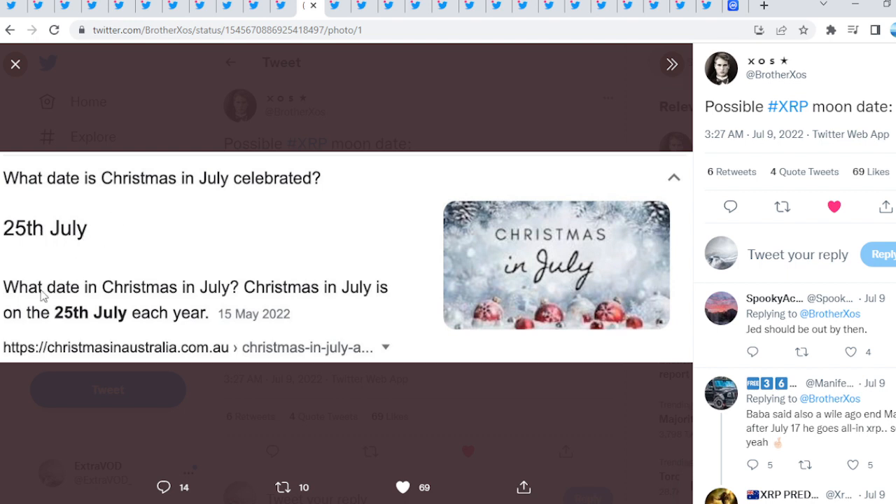
{"action": "mouse_move", "coordinate": [76, 299]}
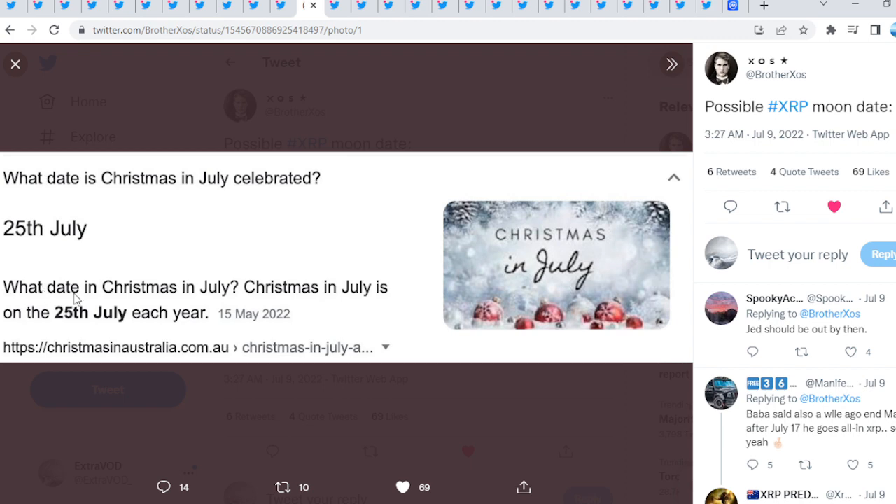
{"action": "mouse_move", "coordinate": [890, 333]}
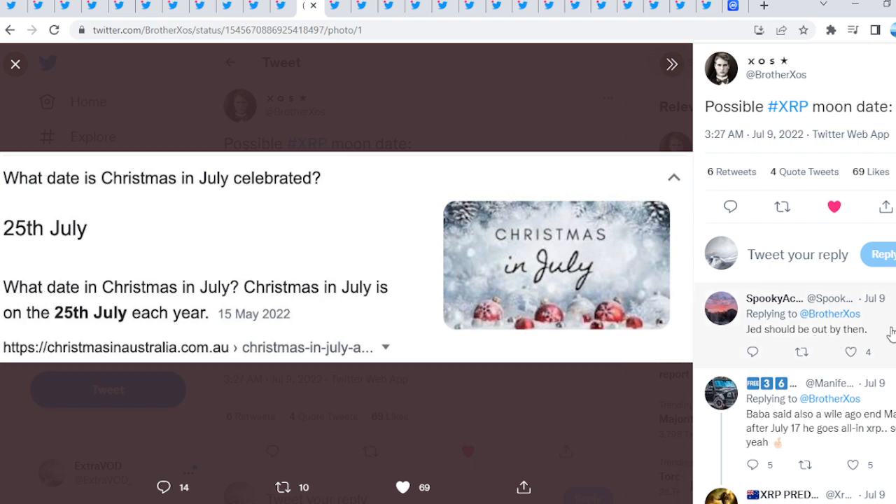
- Leave the XRP moon date tweet and close the enlarged Fancy bear image
{"action": "left_click", "coordinate": [15, 64]}
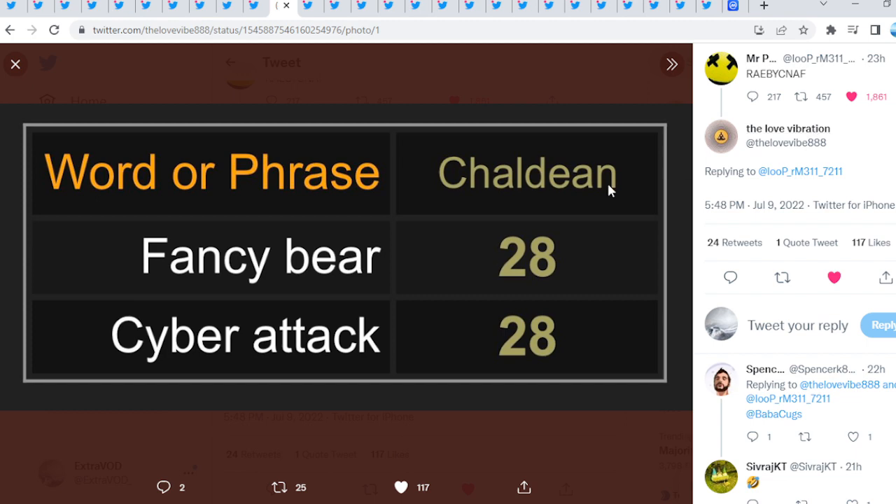
{"action": "mouse_move", "coordinate": [304, 310]}
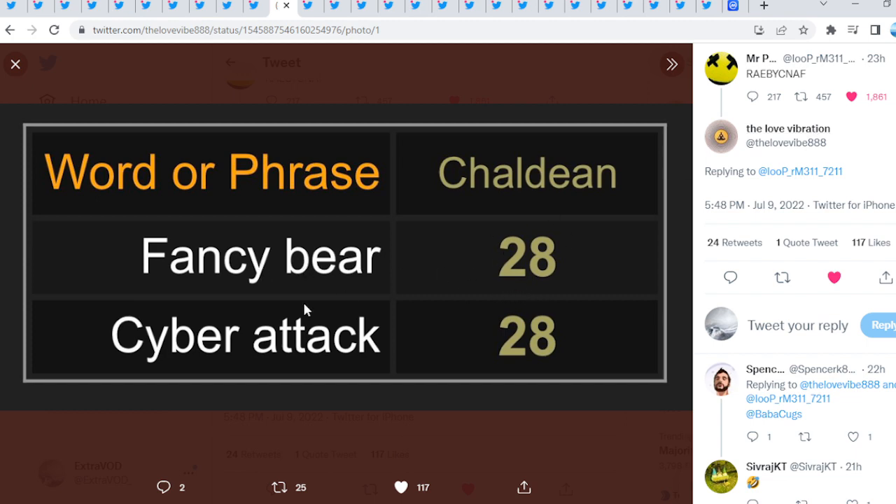
{"action": "left_click", "coordinate": [15, 64]}
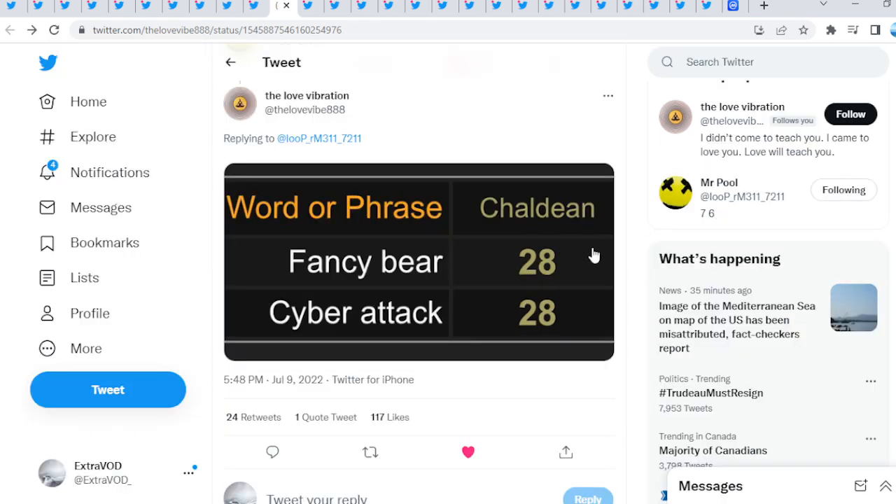
{"action": "mouse_move", "coordinate": [332, 318]}
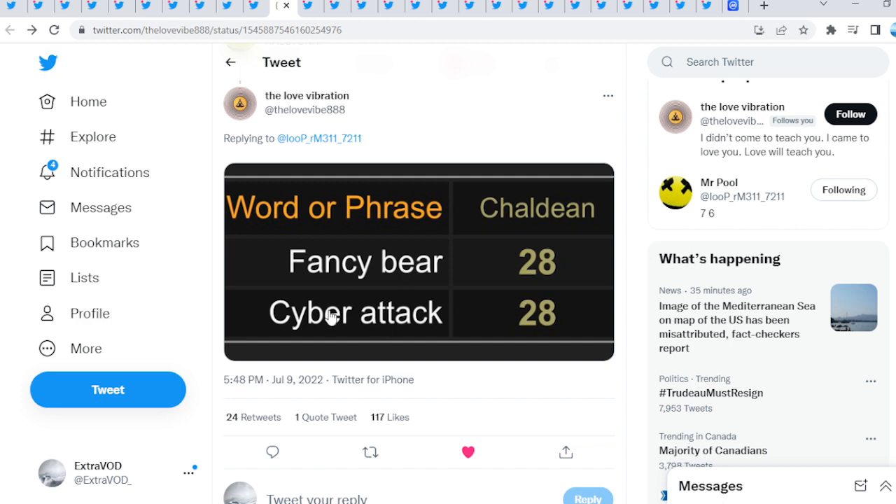
- Open the tweet warning to prepare for a blackout or cyber attack and scroll its replies
{"action": "left_click", "coordinate": [319, 138]}
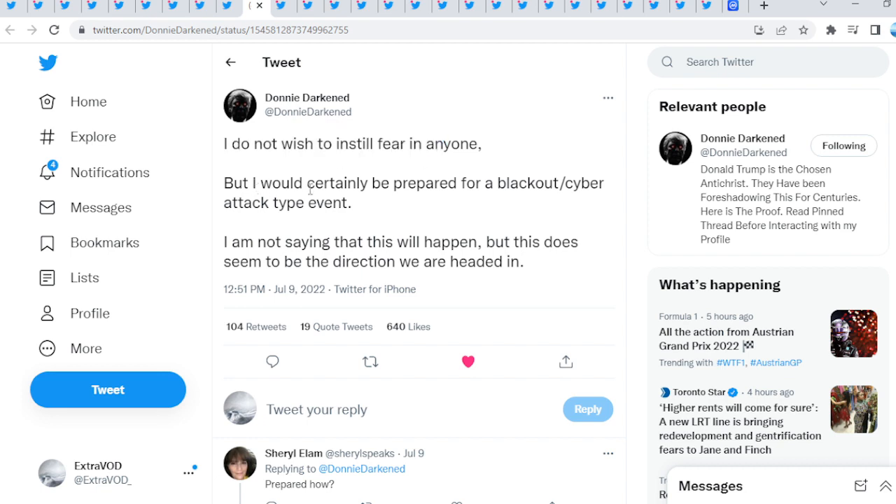
{"action": "mouse_move", "coordinate": [581, 184]}
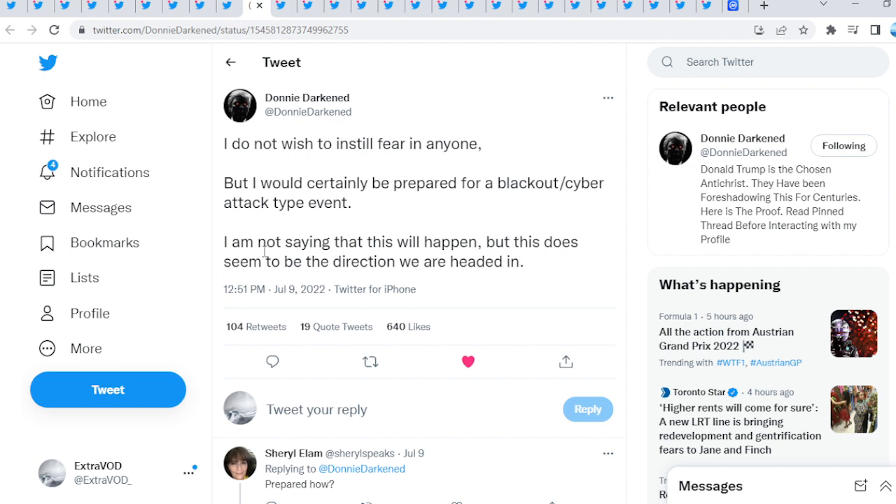
{"action": "scroll", "scroll_direction": "down", "scroll_amount": 3}
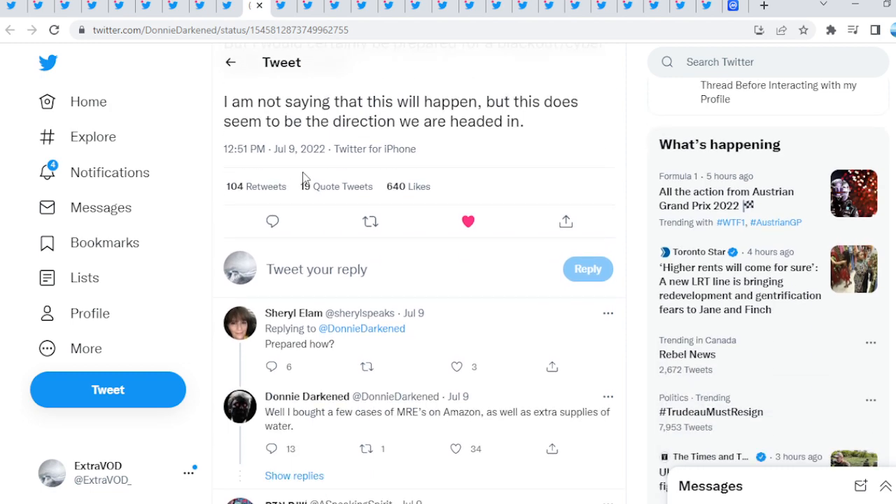
{"action": "scroll", "scroll_direction": "down", "scroll_amount": 3}
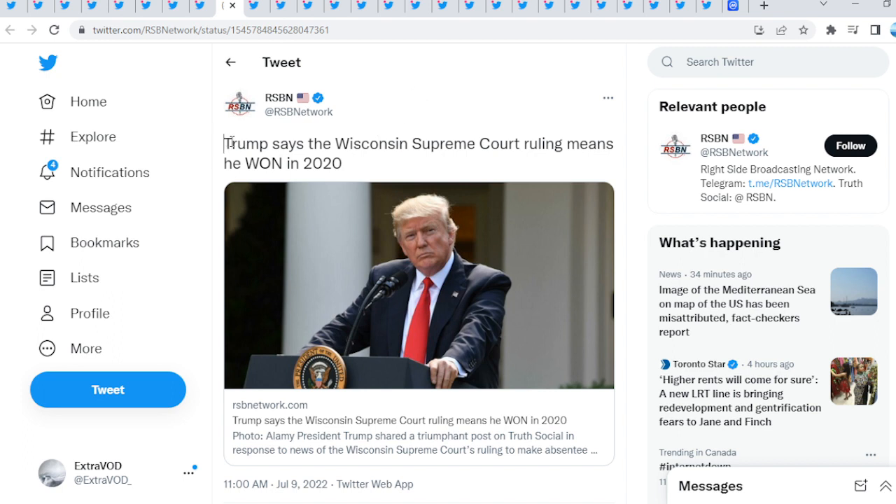
- Drag across the RSBN tweet about Trump and the Wisconsin Supreme Court ruling
{"action": "left_click_drag", "start_coordinate": [225, 143], "coordinate": [342, 164]}
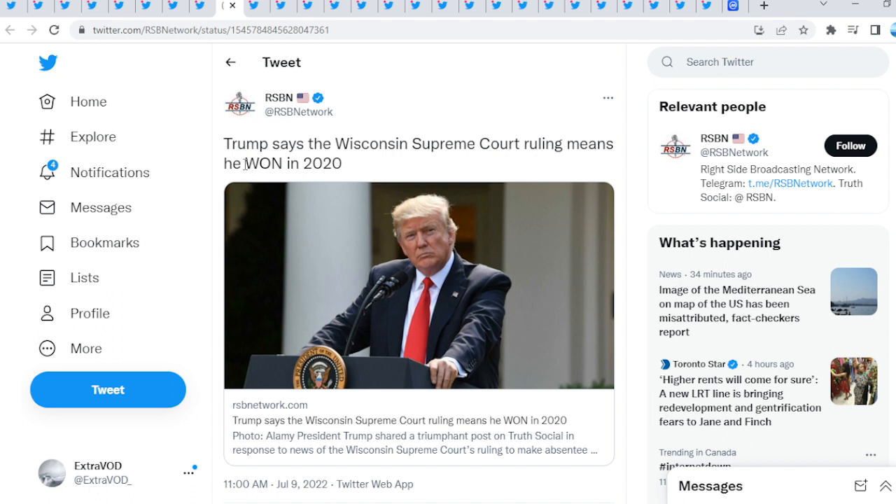
{"action": "mouse_move", "coordinate": [548, 175]}
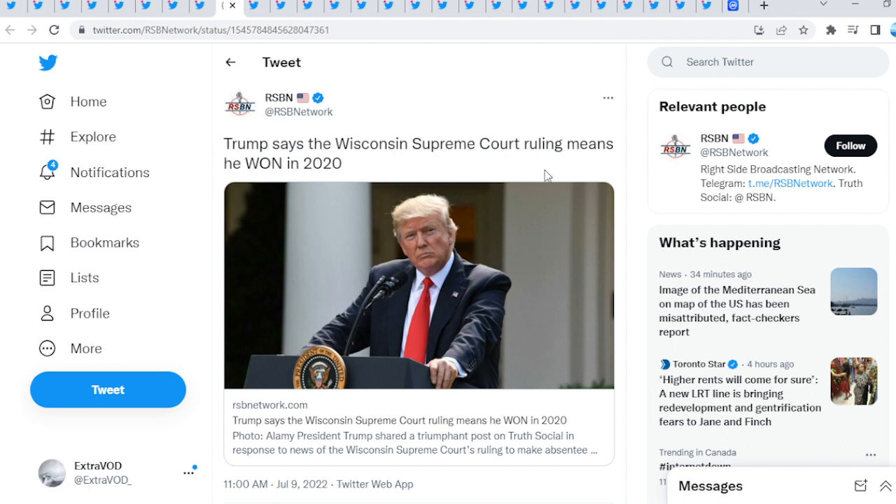
{"action": "mouse_move", "coordinate": [644, 182]}
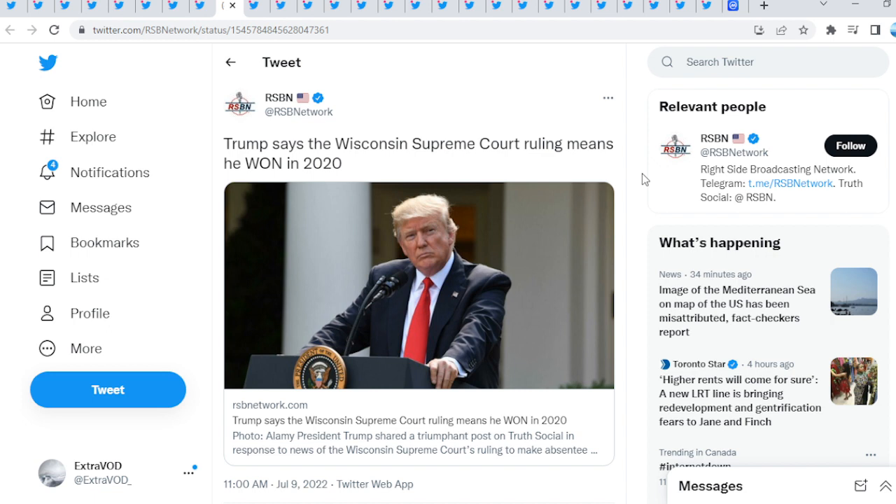
{"action": "mouse_move", "coordinate": [206, 297]}
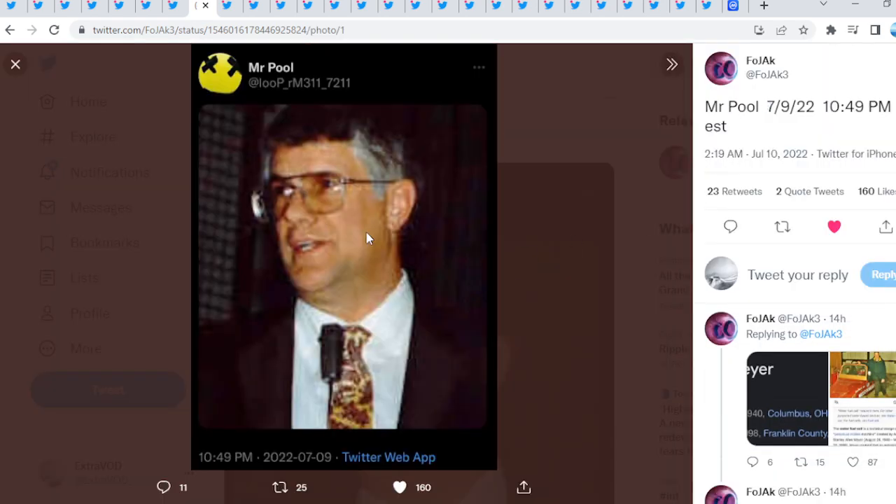
- Close the Mr Pool photo, enlarge the water fuel cell screenshot, and scroll the thread
{"action": "left_click", "coordinate": [15, 63]}
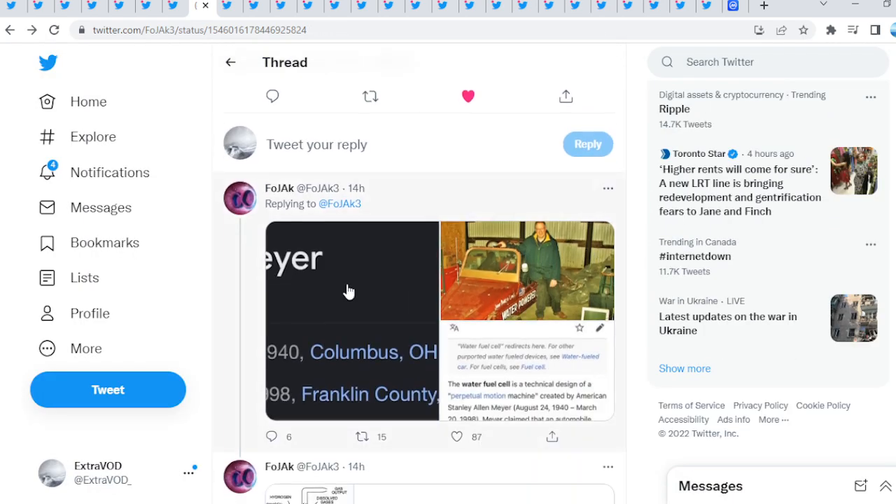
{"action": "left_click", "coordinate": [350, 291]}
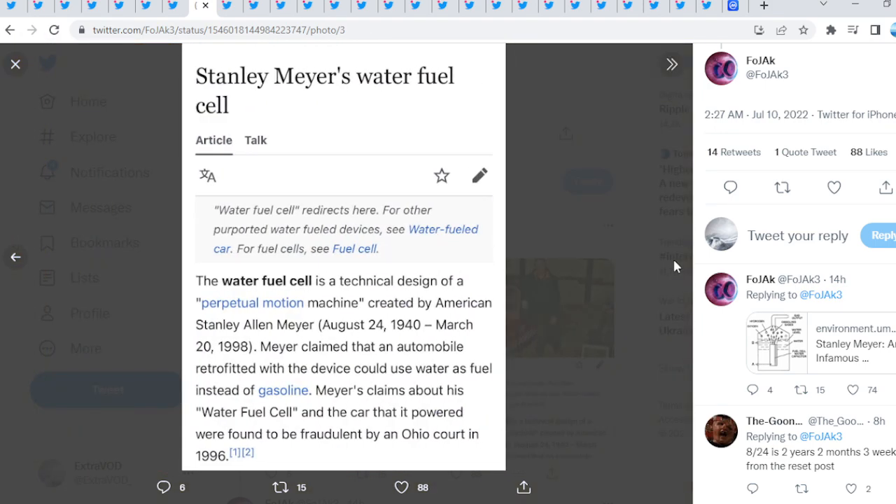
{"action": "mouse_move", "coordinate": [590, 161]}
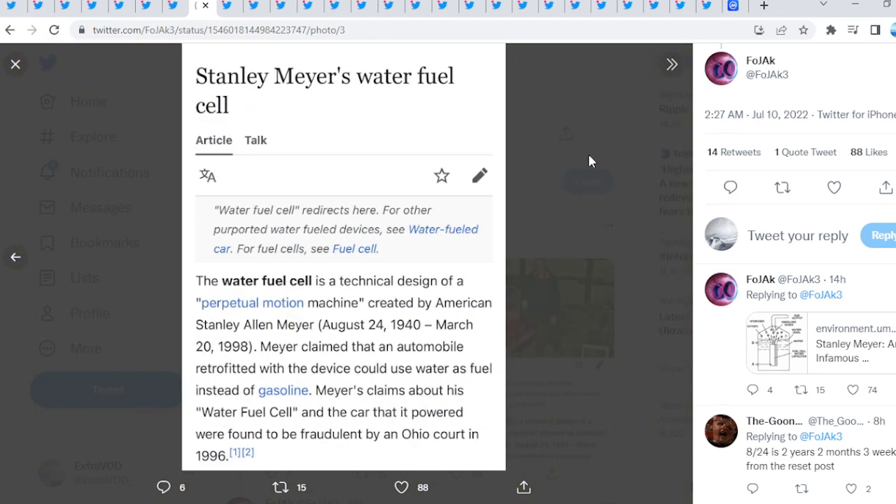
{"action": "mouse_move", "coordinate": [333, 236]}
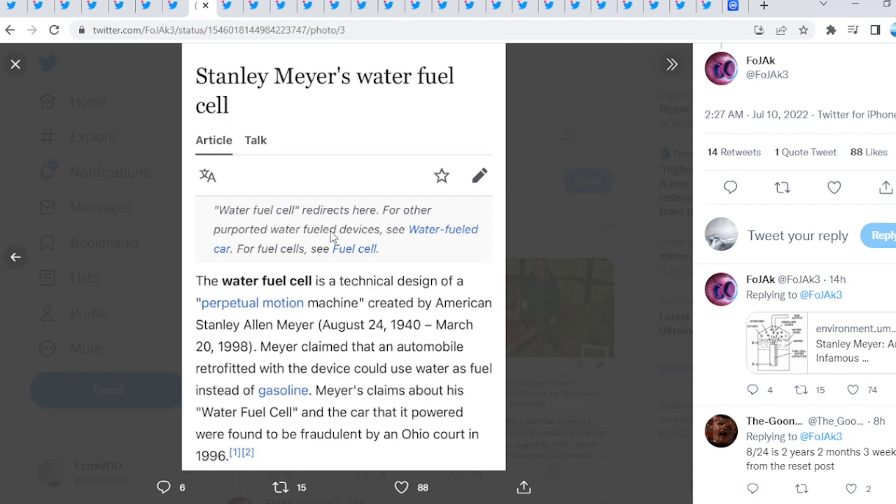
{"action": "mouse_move", "coordinate": [109, 376]}
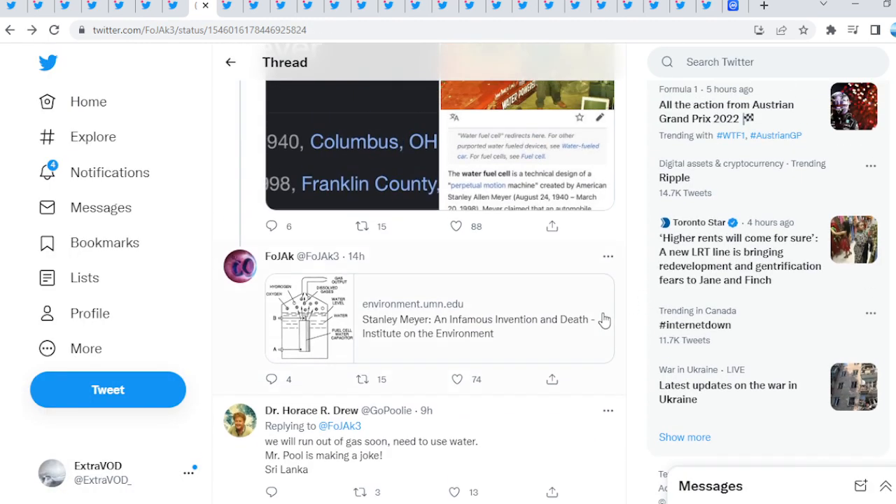
{"action": "scroll", "scroll_direction": "down", "scroll_amount": 3}
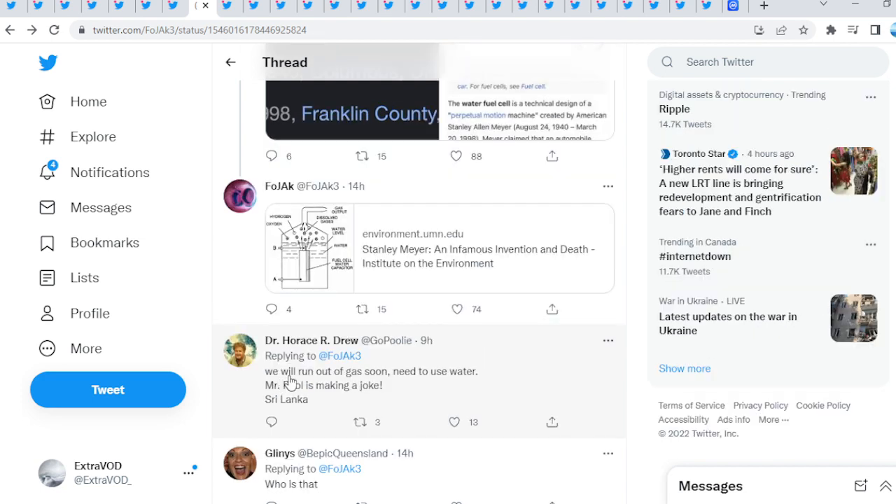
{"action": "mouse_move", "coordinate": [382, 384]}
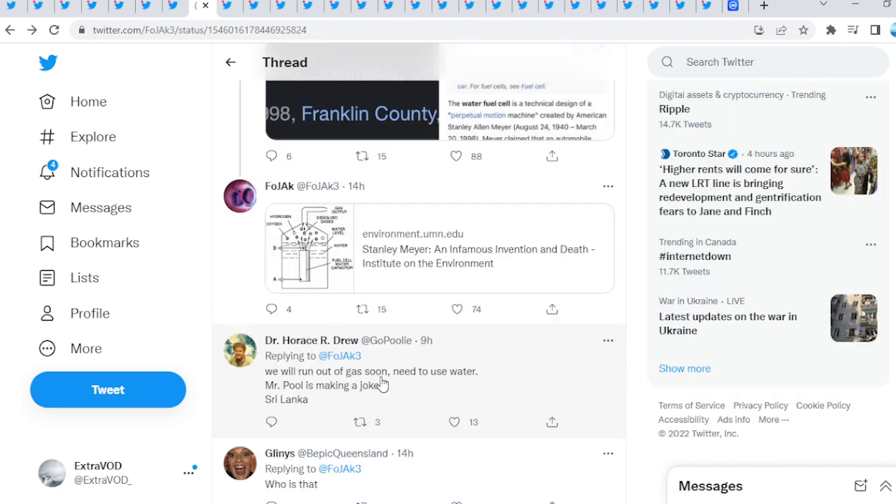
{"action": "mouse_move", "coordinate": [294, 391]}
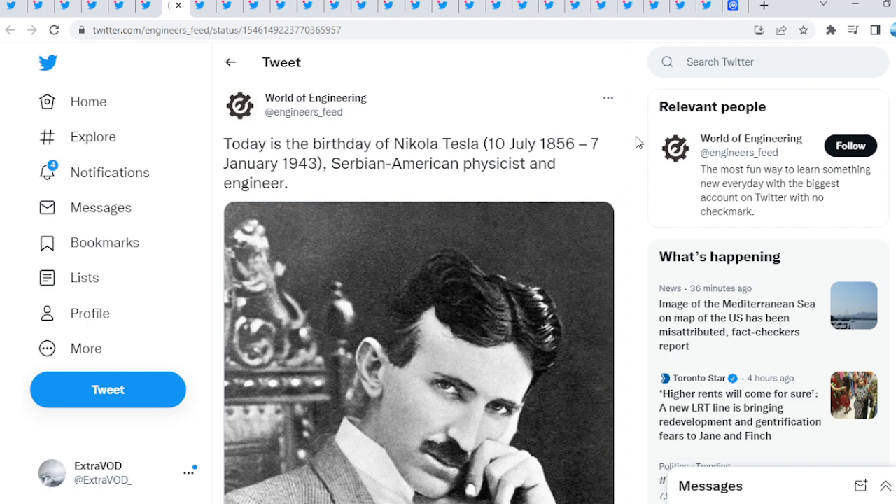
{"action": "scroll", "scroll_direction": "down", "scroll_amount": 3}
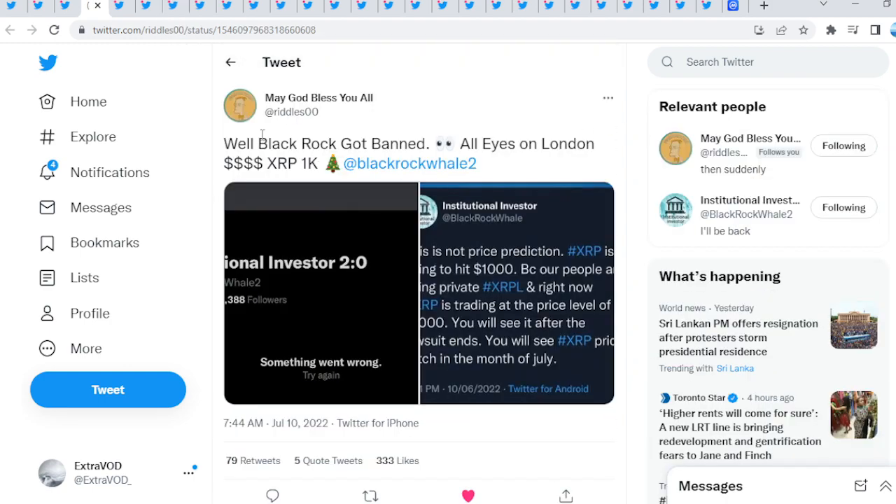
{"action": "mouse_move", "coordinate": [551, 144]}
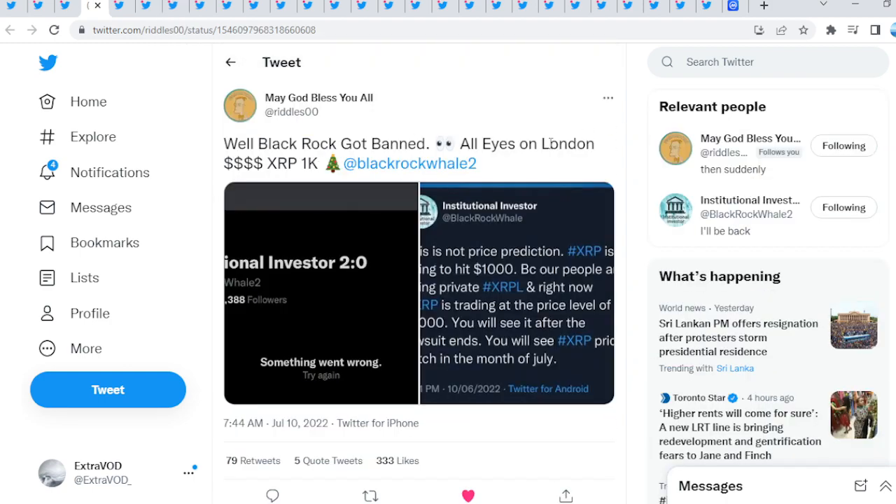
- View the first and second images in the Black Rock tweet
{"action": "left_click", "coordinate": [320, 293]}
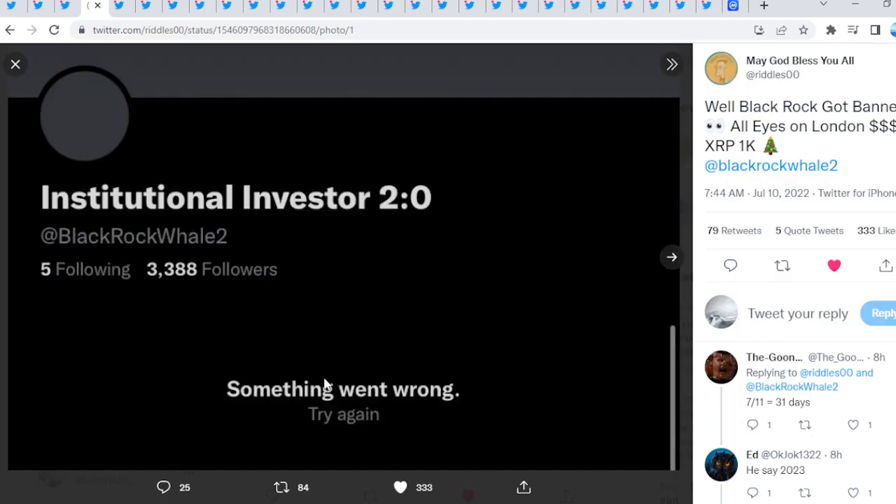
{"action": "left_click", "coordinate": [671, 256]}
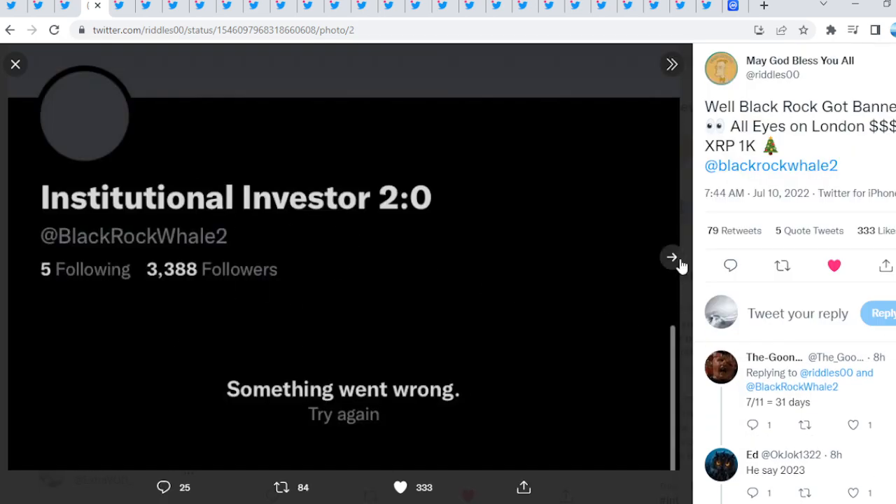
{"action": "left_click", "coordinate": [671, 256]}
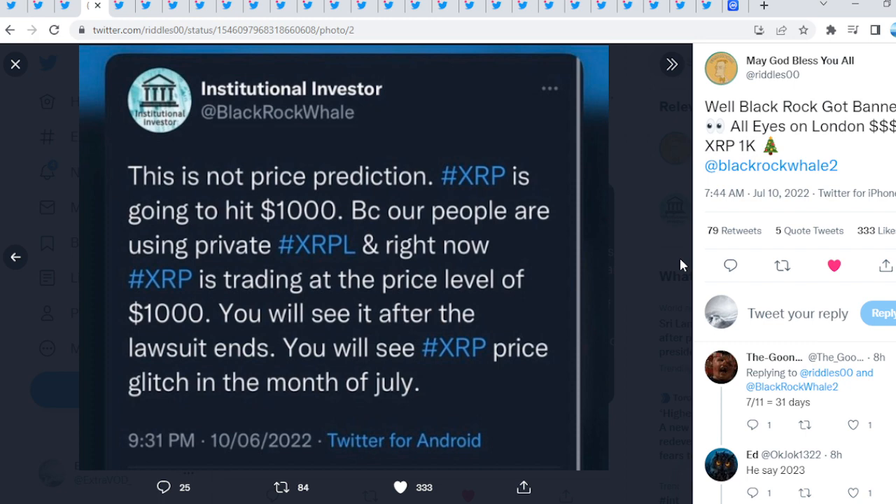
- Close the Black Rock tweet and play the 'Always Remember; Play The Fool' video
{"action": "left_click", "coordinate": [15, 64]}
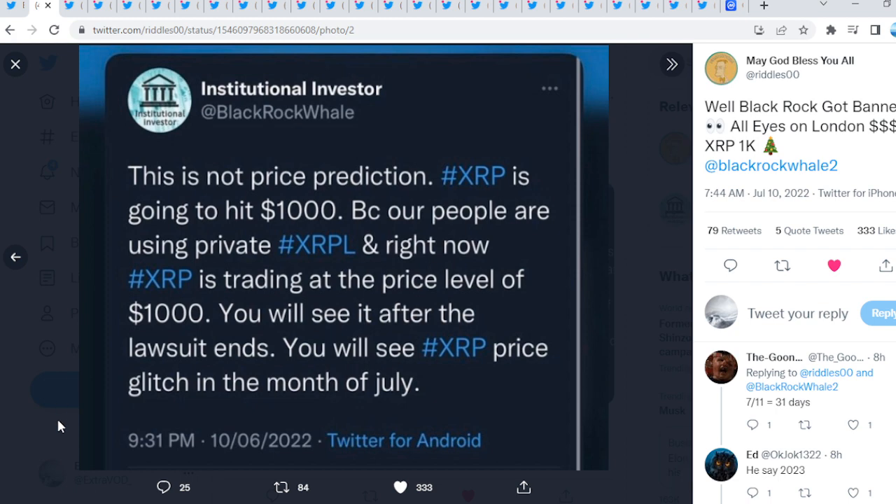
{"action": "left_click", "coordinate": [15, 63]}
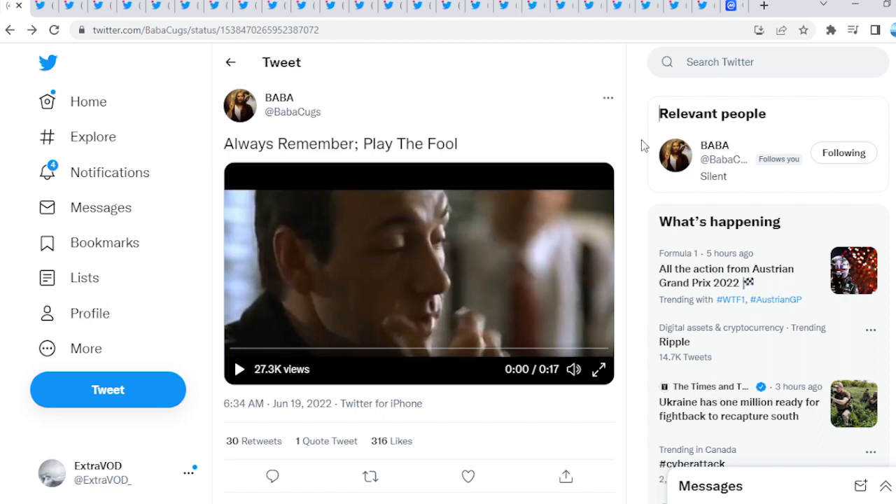
{"action": "mouse_move", "coordinate": [645, 145]}
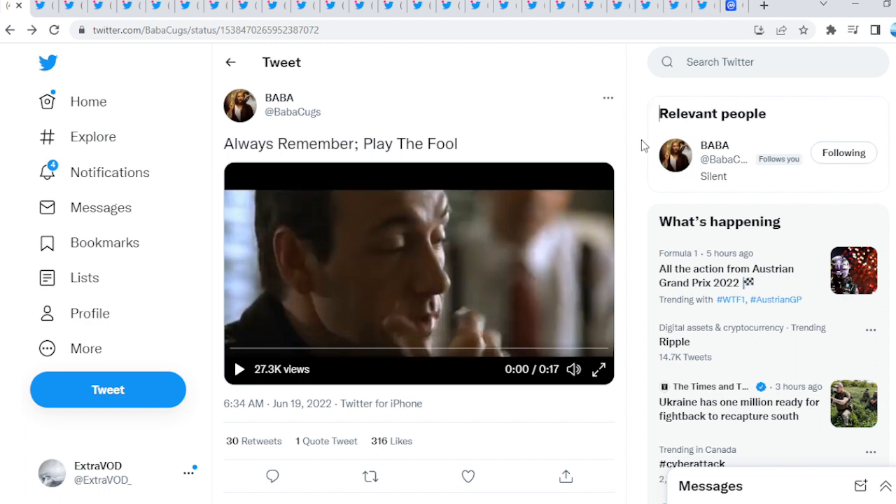
{"action": "left_click", "coordinate": [239, 369]}
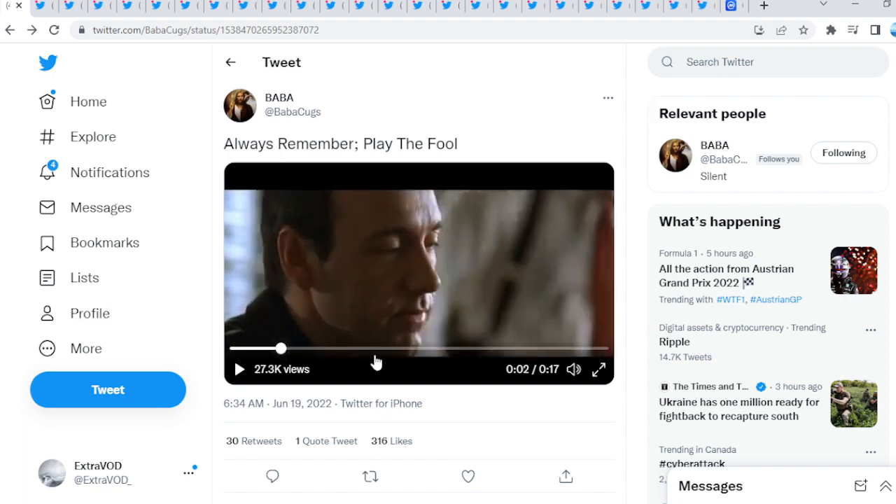